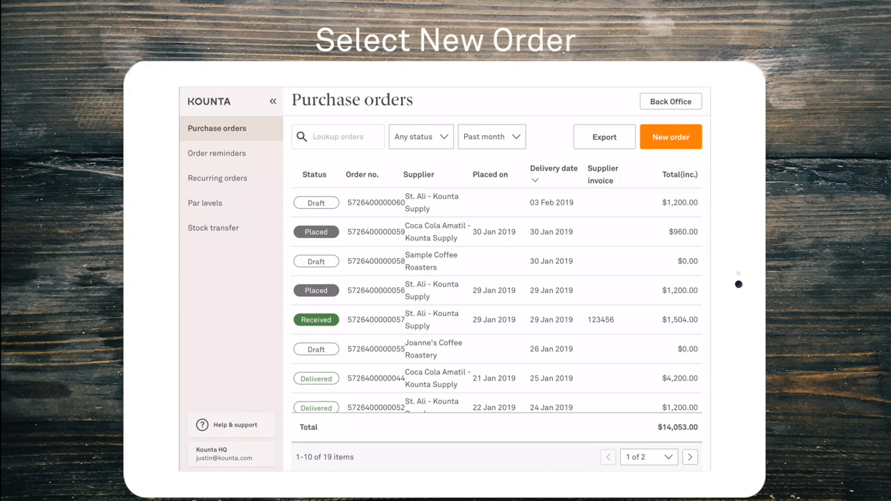
Create a new purchase order with St. Ali - Kounta Supply as the supplier
left_click(670, 136)
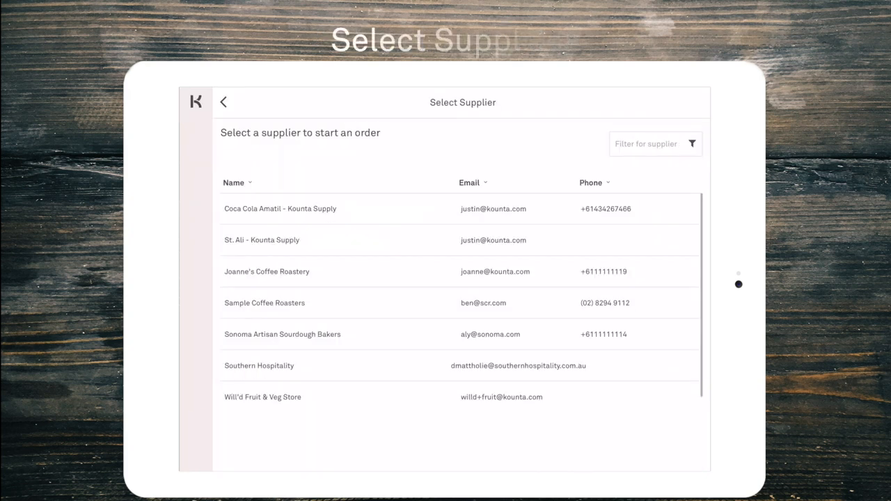
left_click(259, 239)
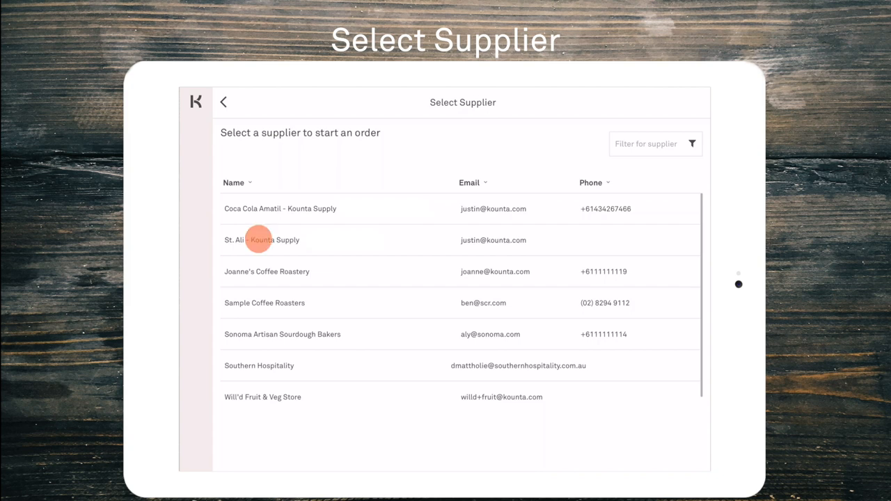
left_click(262, 239)
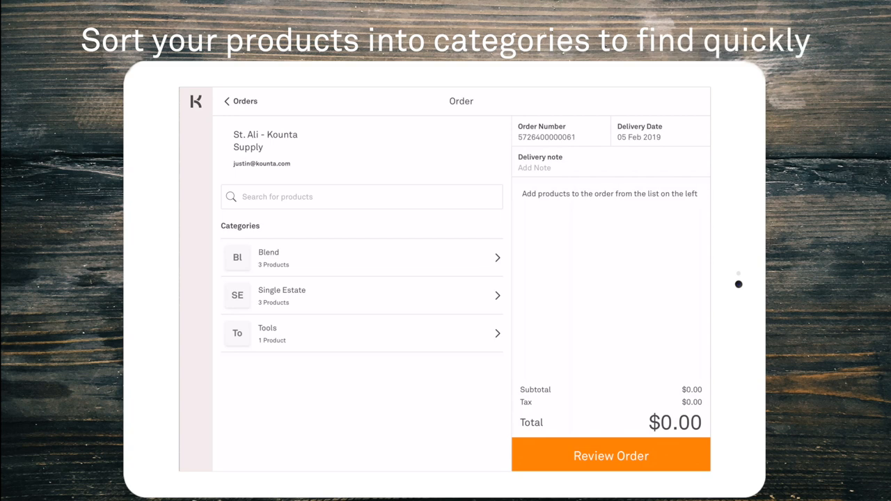
Add 30 Feels Good Organic from the Blend category
left_click(362, 257)
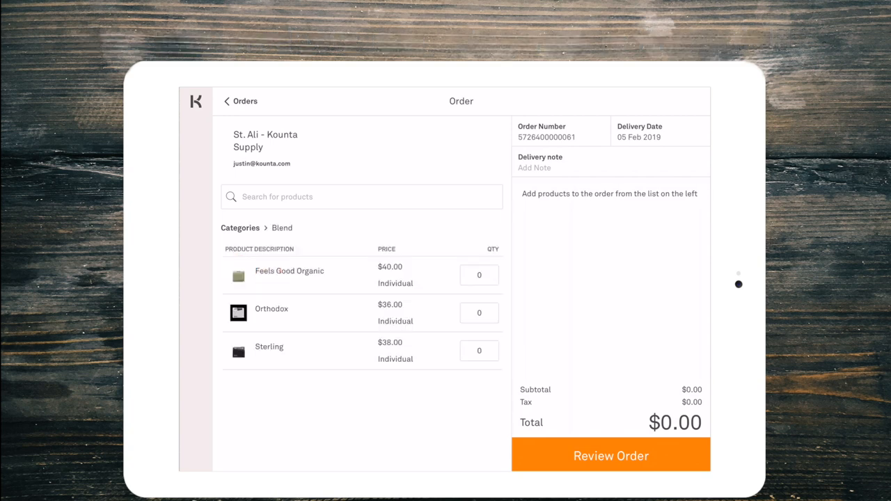
left_click(479, 275)
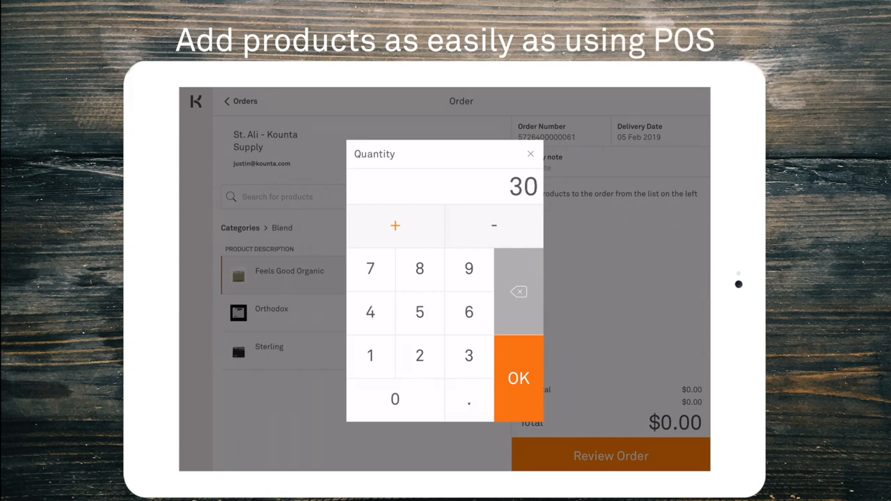
left_click(518, 376)
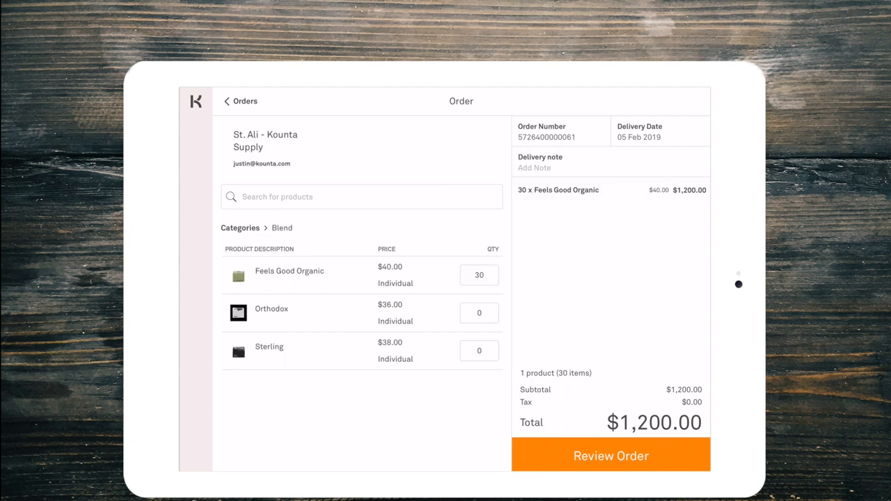
Attach the note 'Low on stock. Aged coffee please' to the Feels Good Organic line
left_click(566, 190)
type("Low on st")
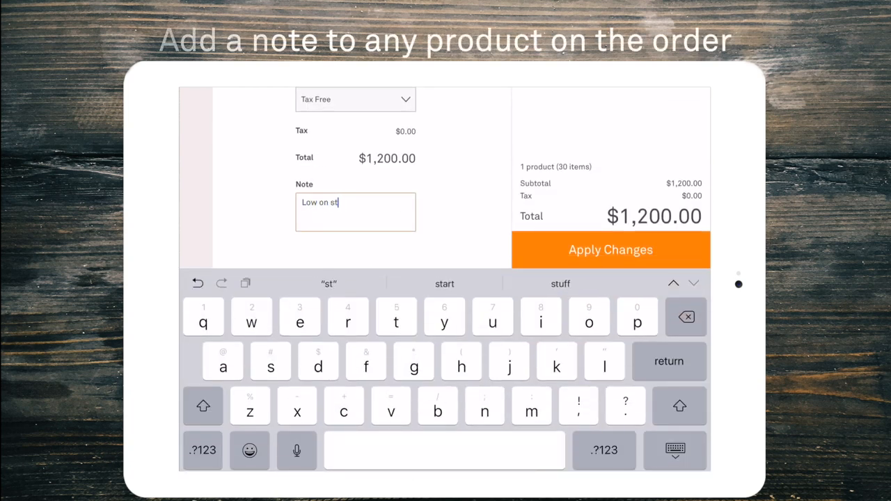
type("ock")
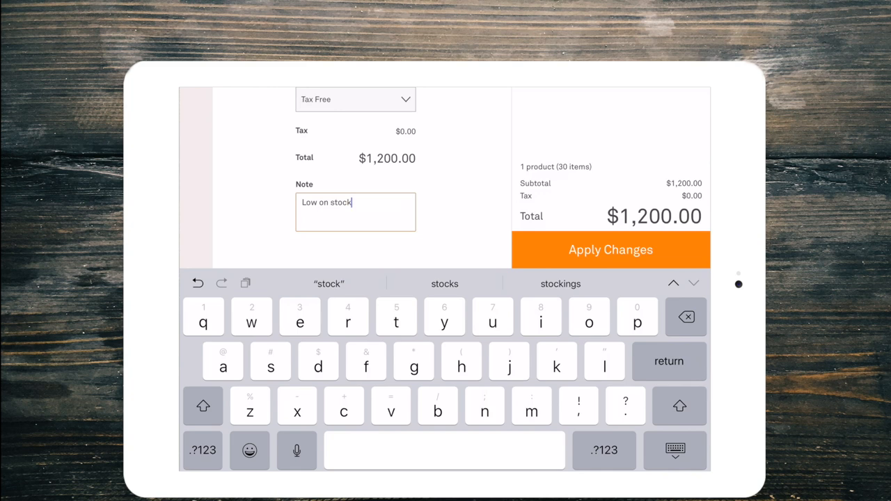
type(". Aged")
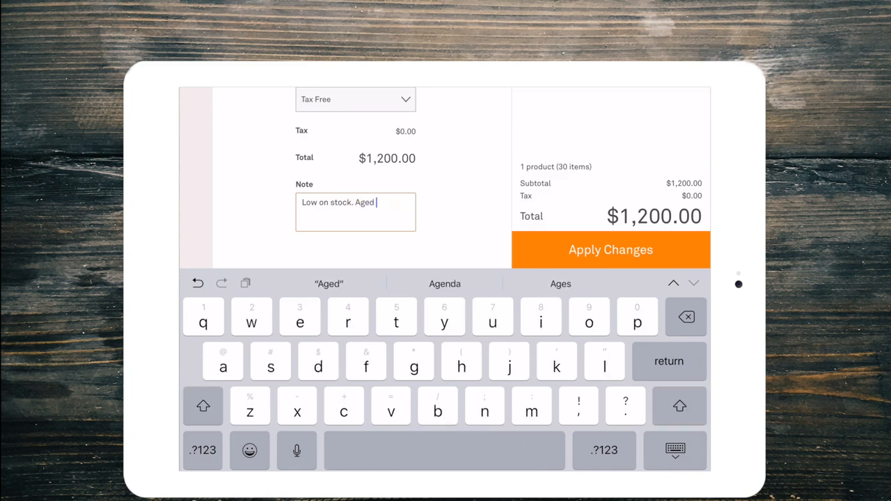
type("coffee")
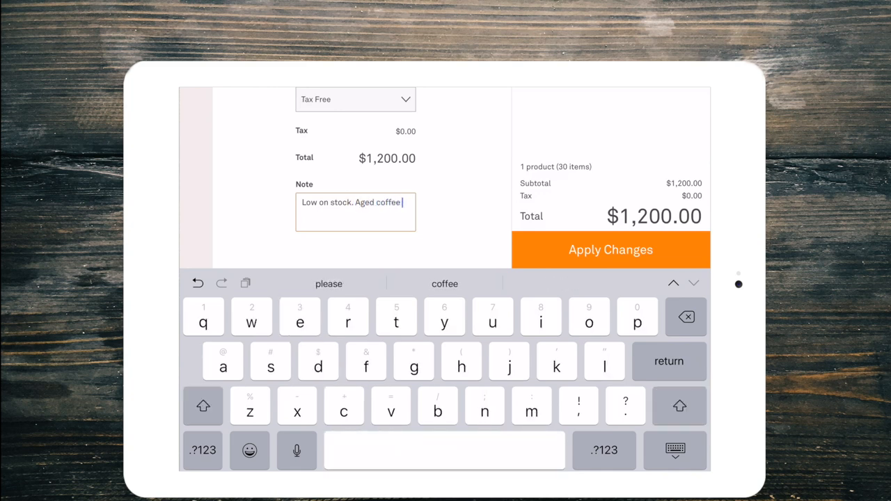
left_click(611, 249)
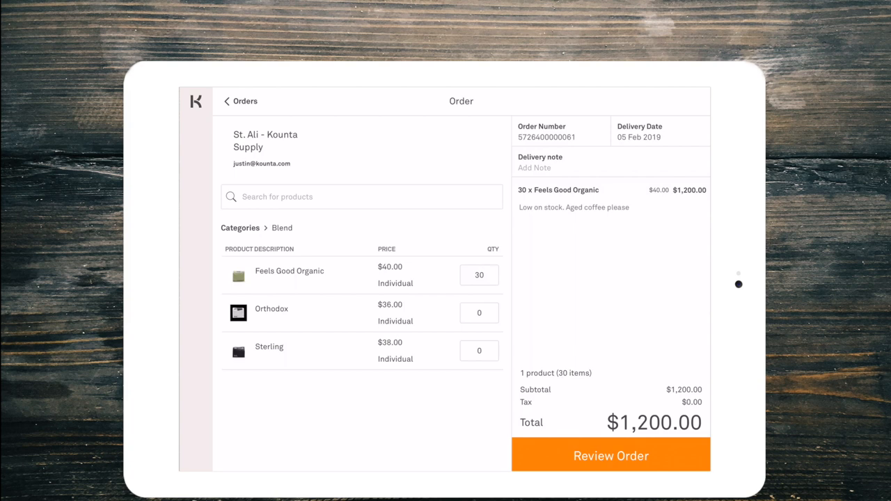
Raise Feels Good Organic from 30 to 35, making the total $1,400.00
left_click(610, 199)
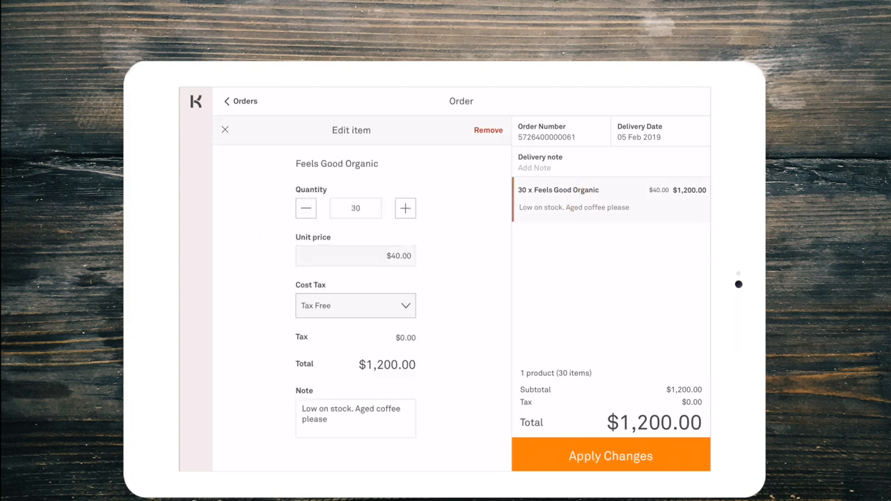
left_click(405, 209)
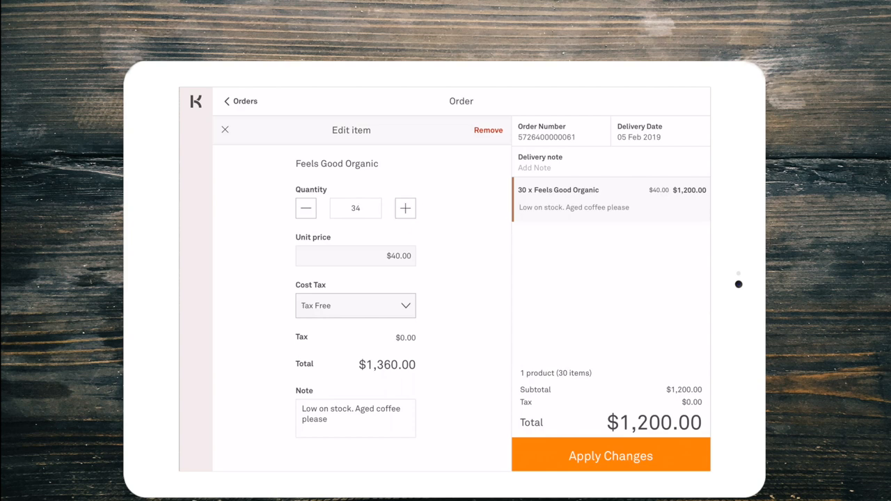
left_click(611, 455)
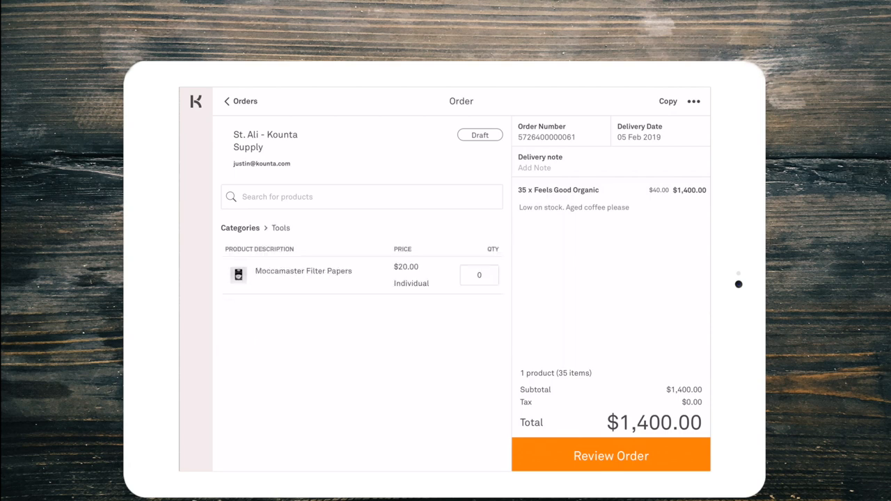
Add 1 Moccamaster Filter Papers from Tools, bringing the order to $1,420.00
left_click(479, 275)
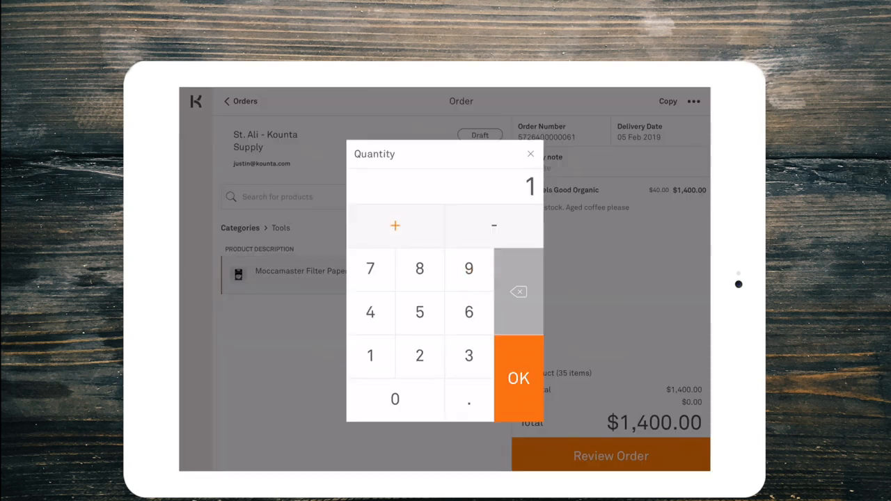
left_click(518, 377)
type("B")
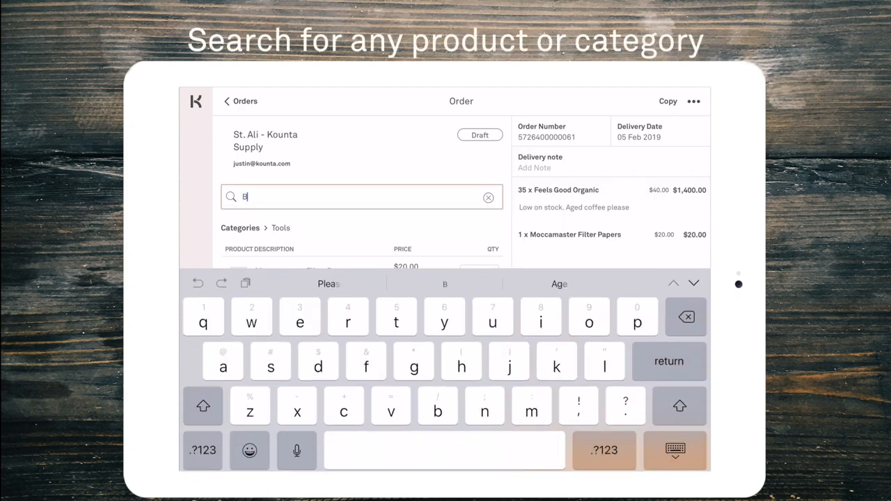
type("lend")
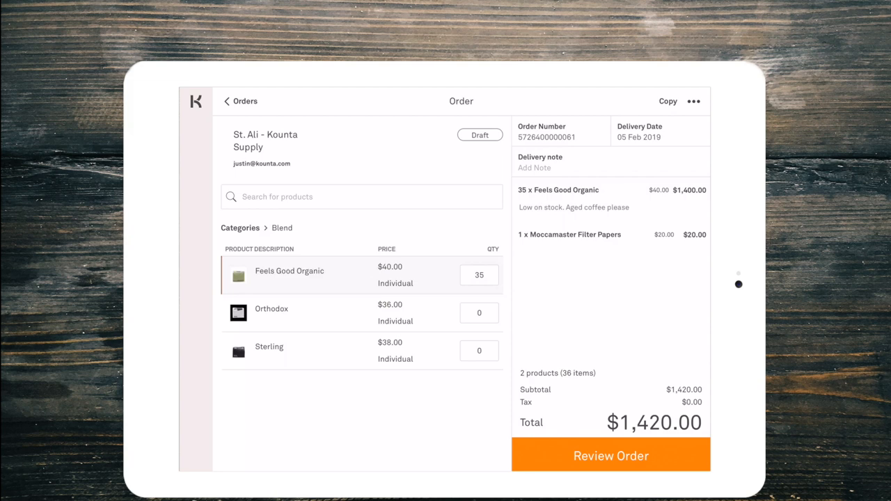
type("St")
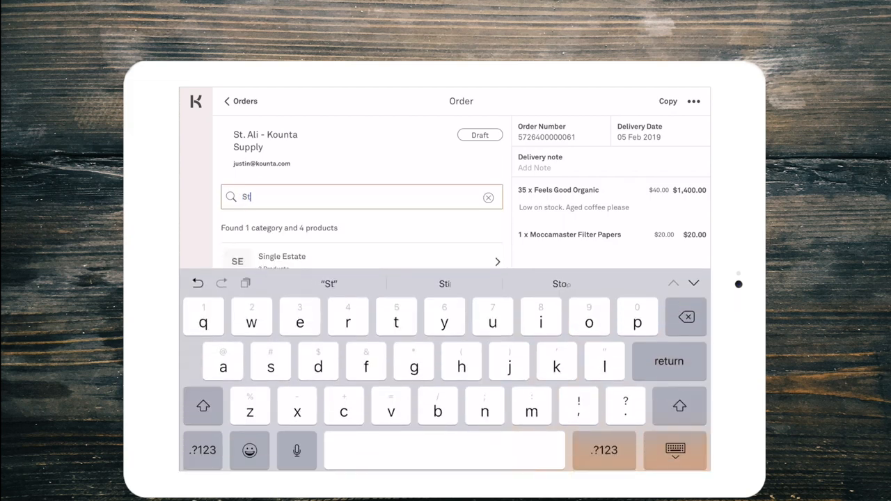
type("er")
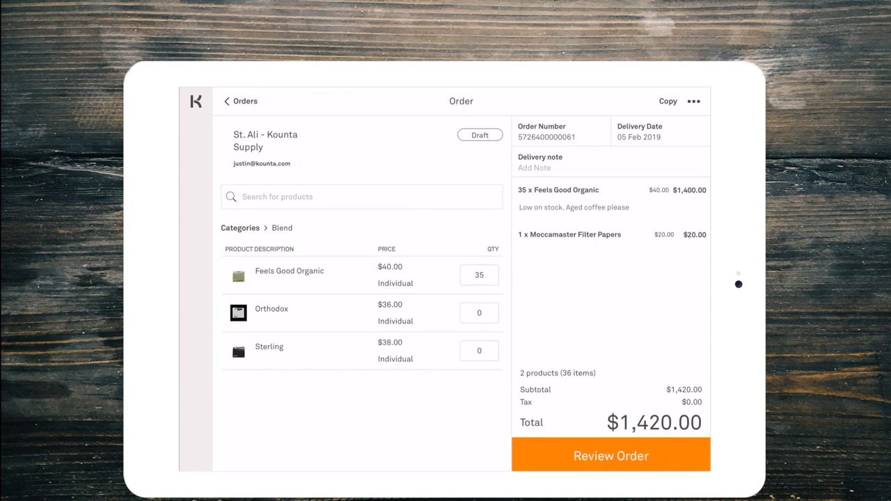
Save the delivery note 'Side door after 6am' and bring up the $1,420.00 order review
left_click(534, 168)
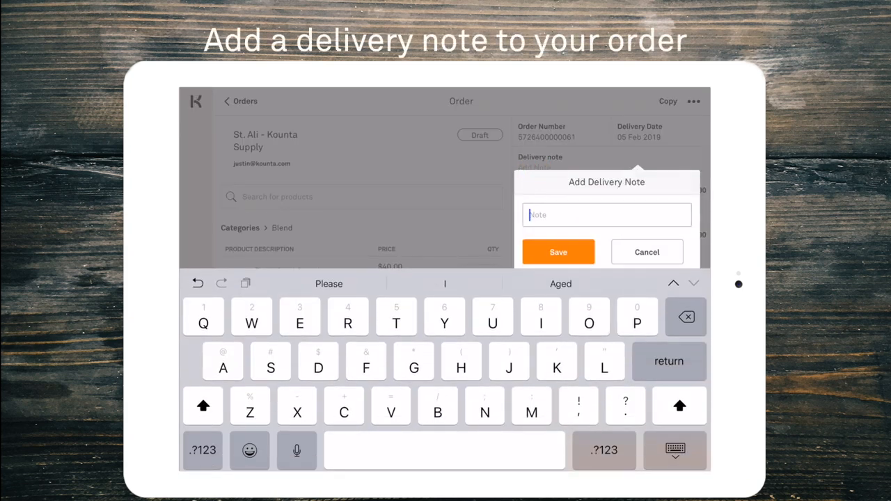
type("Side")
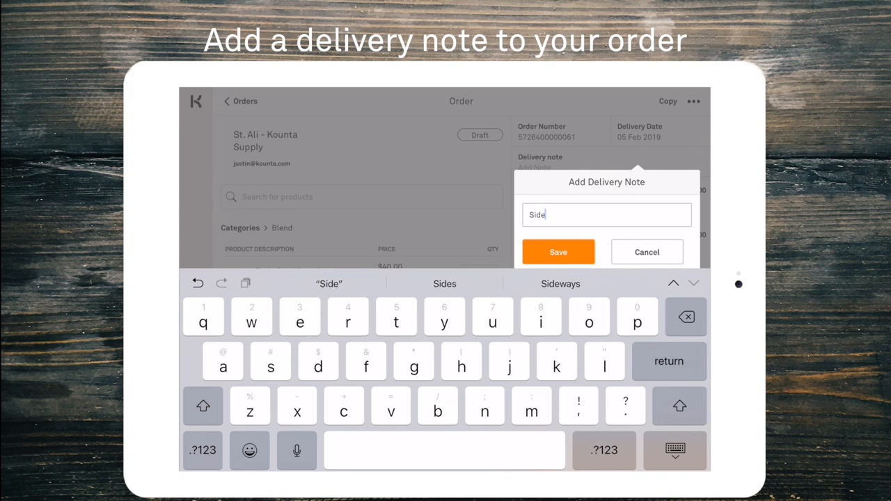
type("door a")
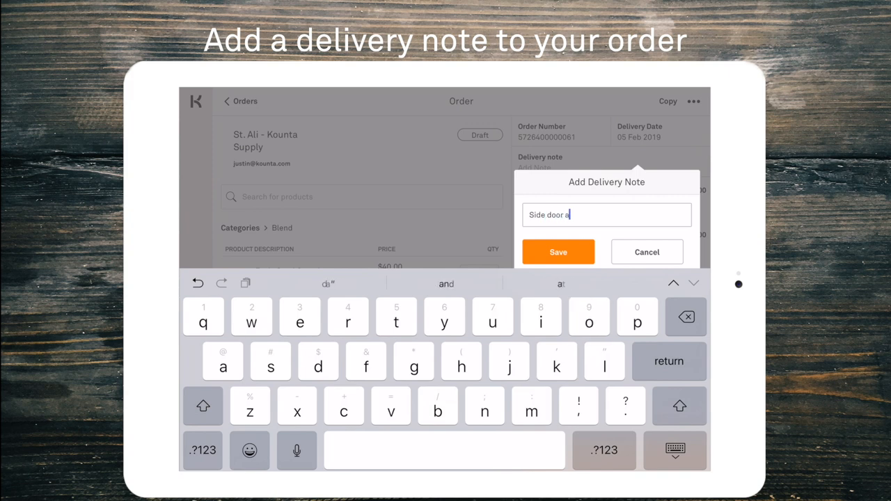
type("fter")
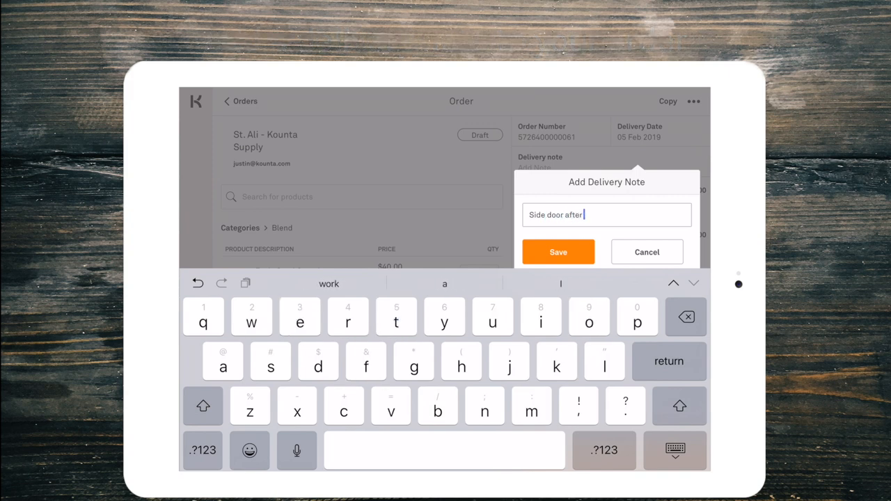
type("6am")
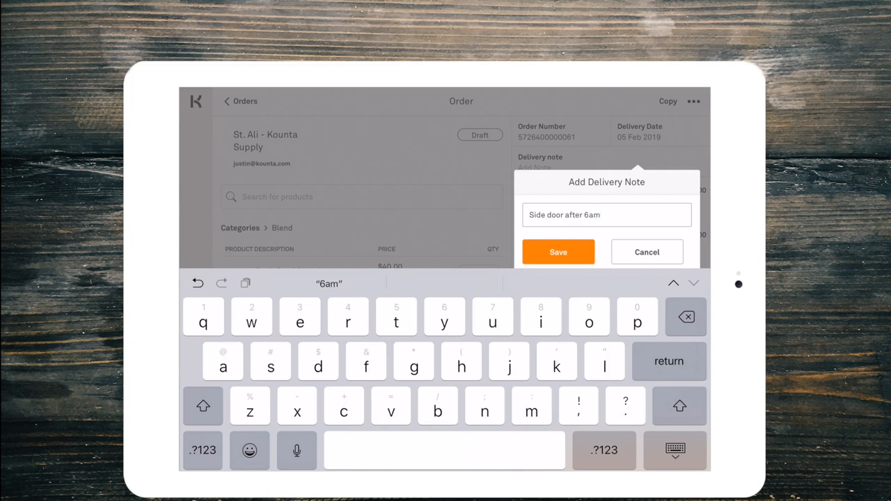
left_click(558, 251)
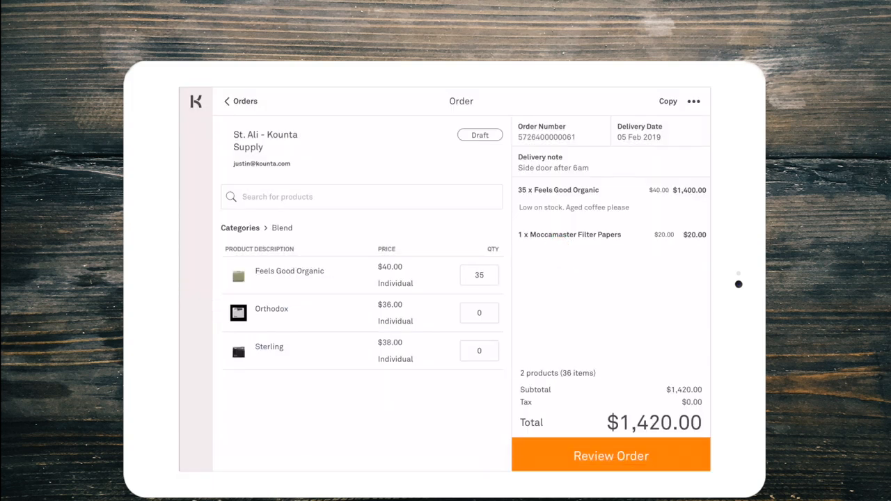
left_click(611, 455)
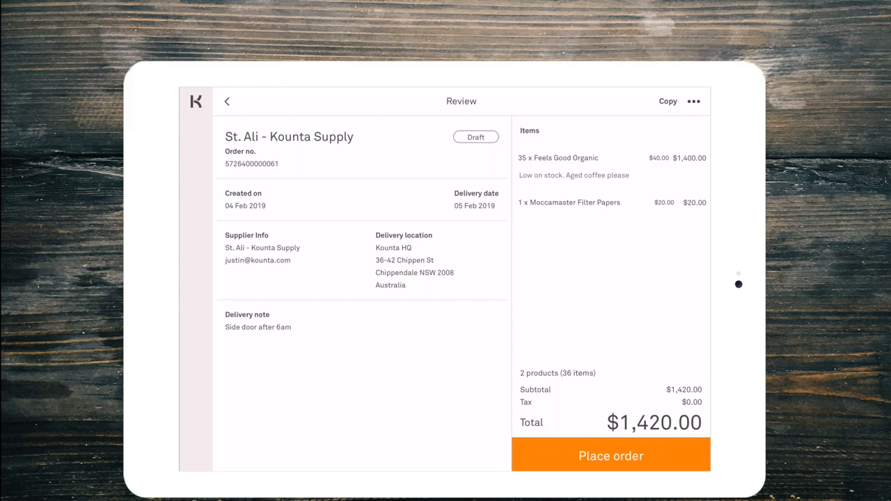
left_click(610, 457)
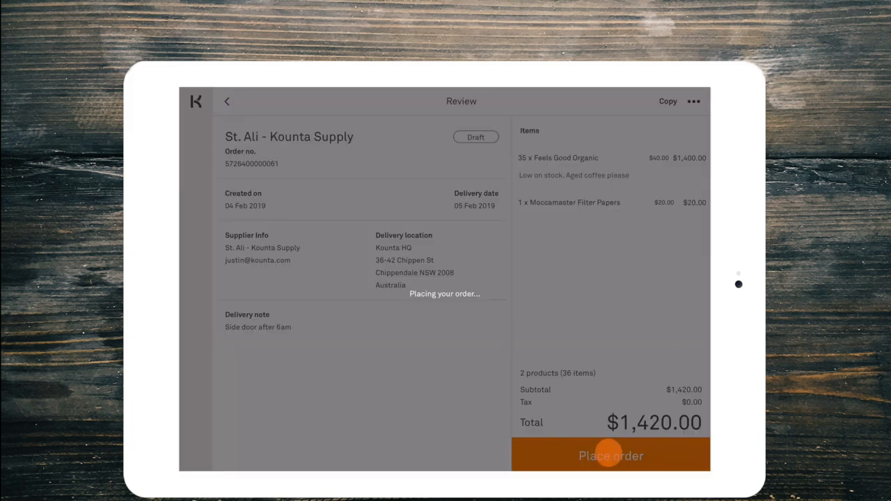
left_click(611, 456)
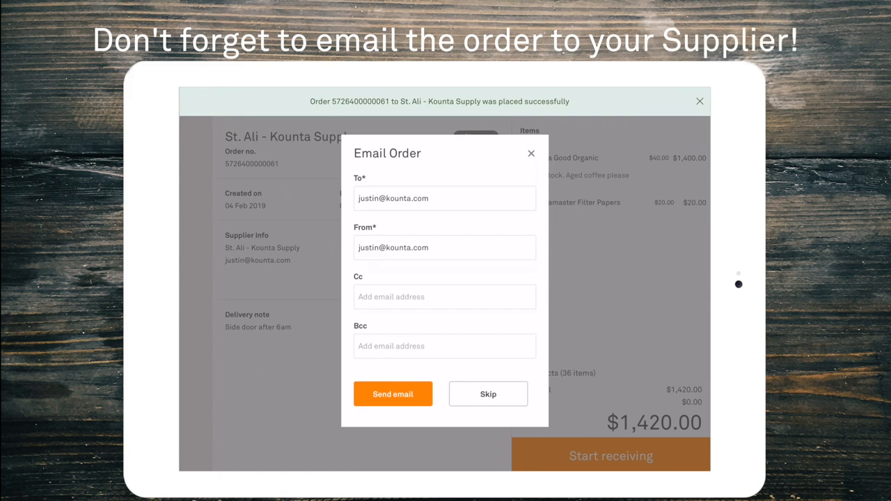
left_click(699, 101)
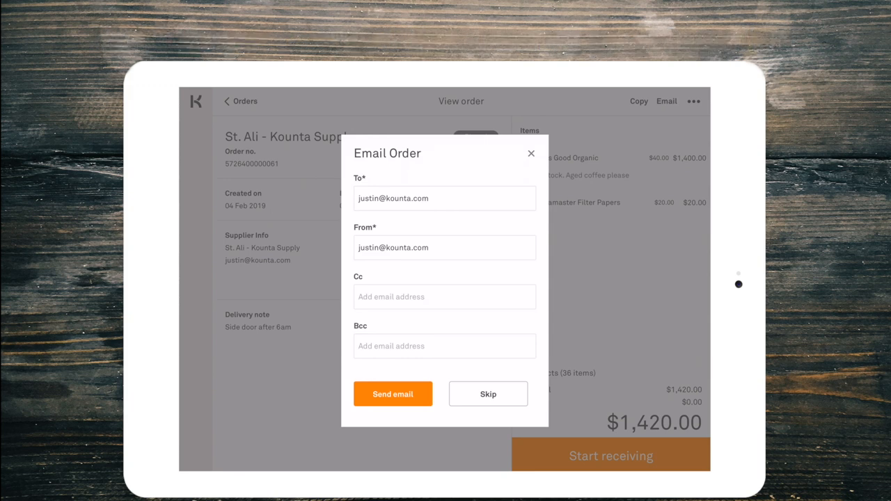
left_click(393, 394)
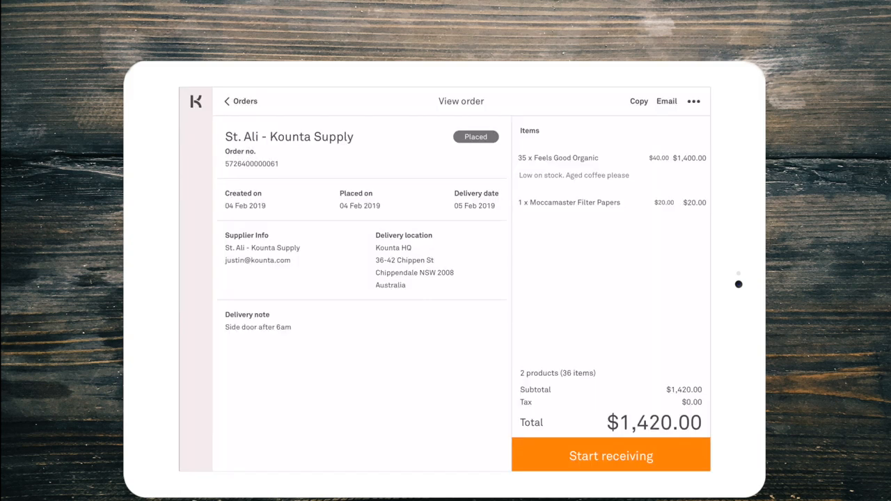
Receive only 30 Feels Good Organic, noted 'Not the correct amount', total $1,220.00
left_click(611, 456)
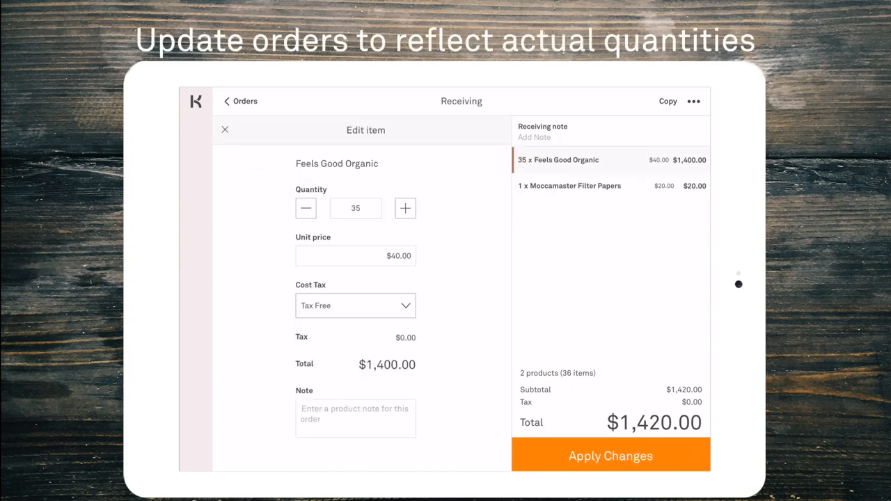
left_click(355, 209)
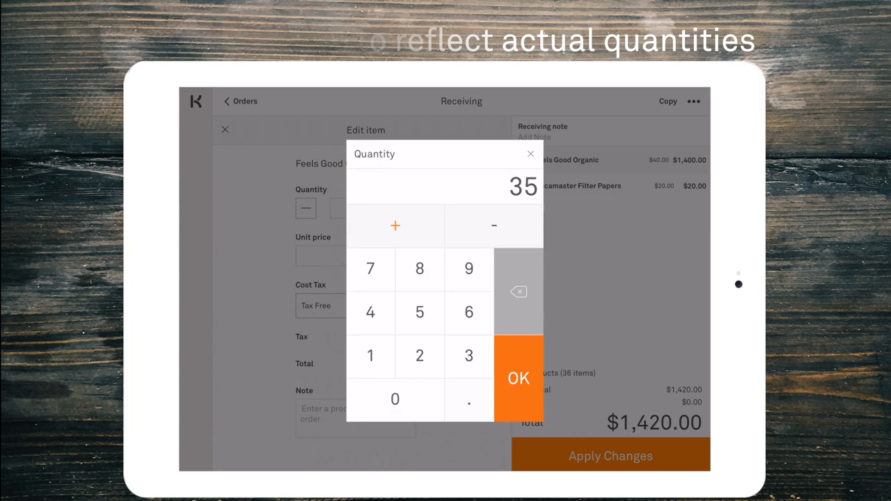
left_click(518, 377)
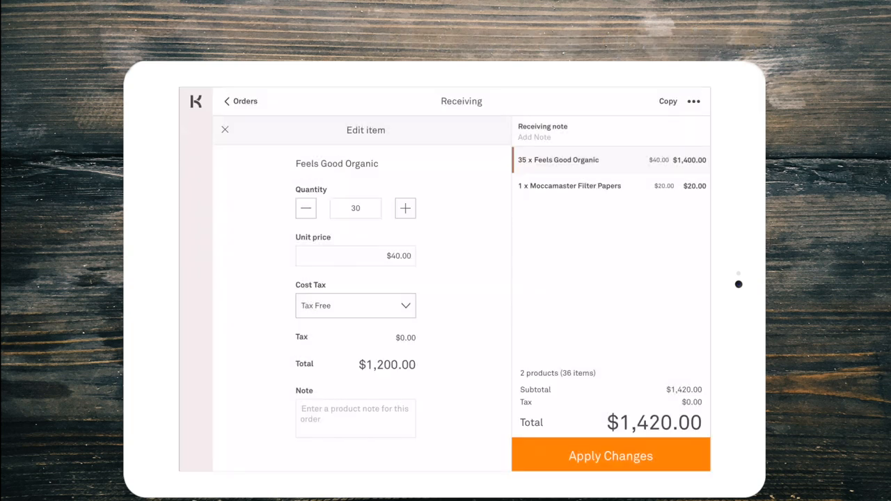
left_click(355, 418)
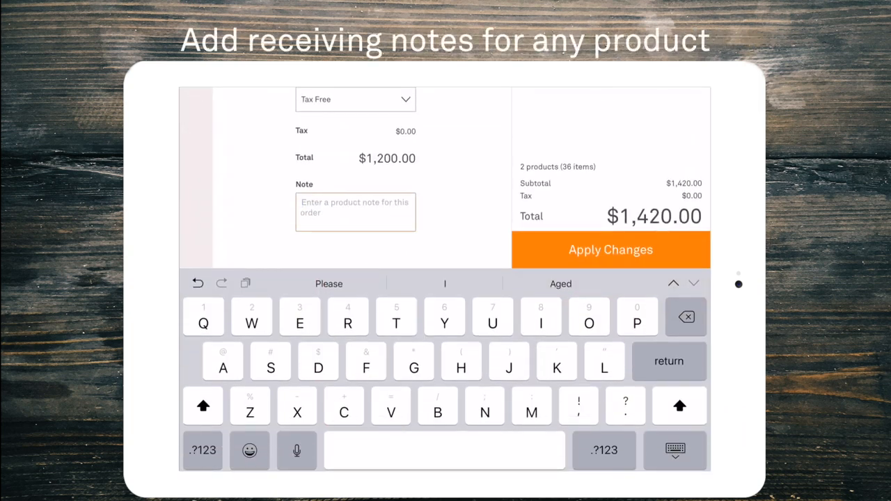
type("Not the correct amo")
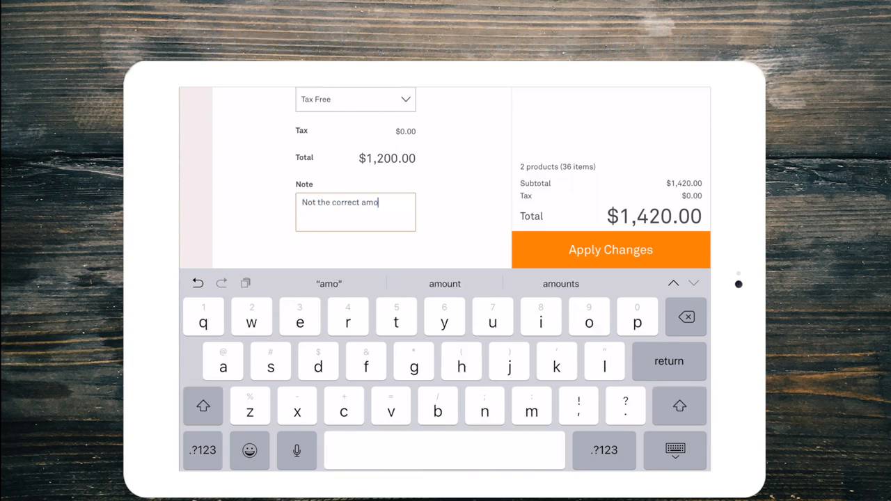
left_click(611, 250)
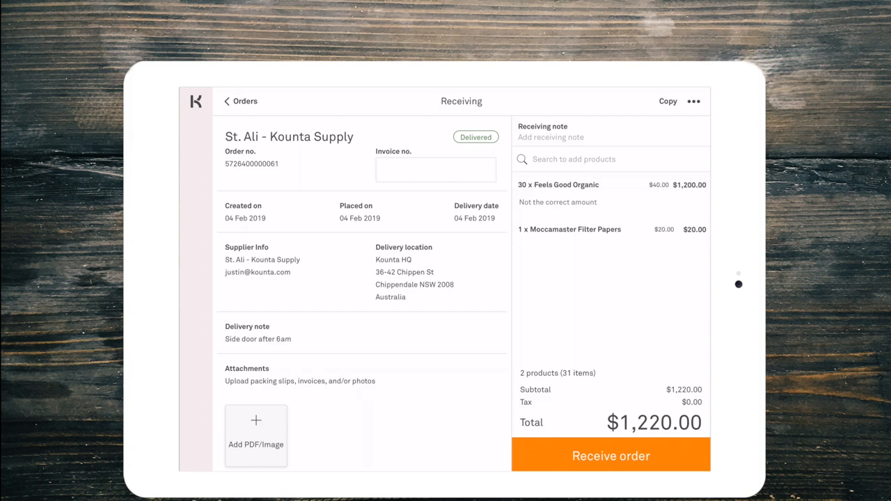
Search 'Sterl' and add Sterling to the received order
left_click(611, 159)
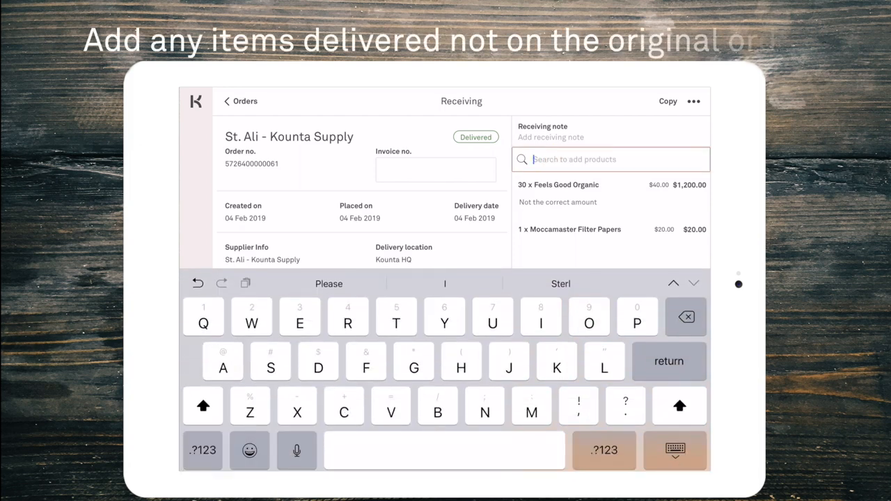
type("Sterl")
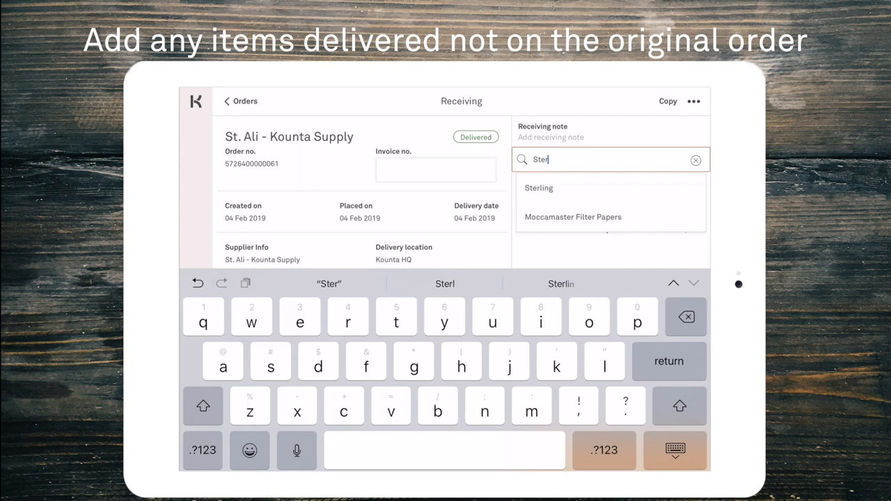
left_click(538, 189)
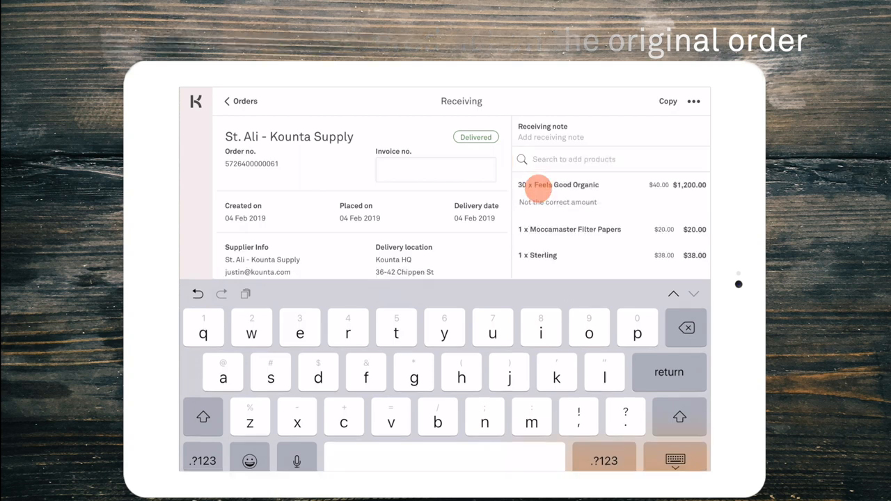
Set Sterling to 5 with note 'Replacement for missing coffee', total $1,410.00
left_click(538, 255)
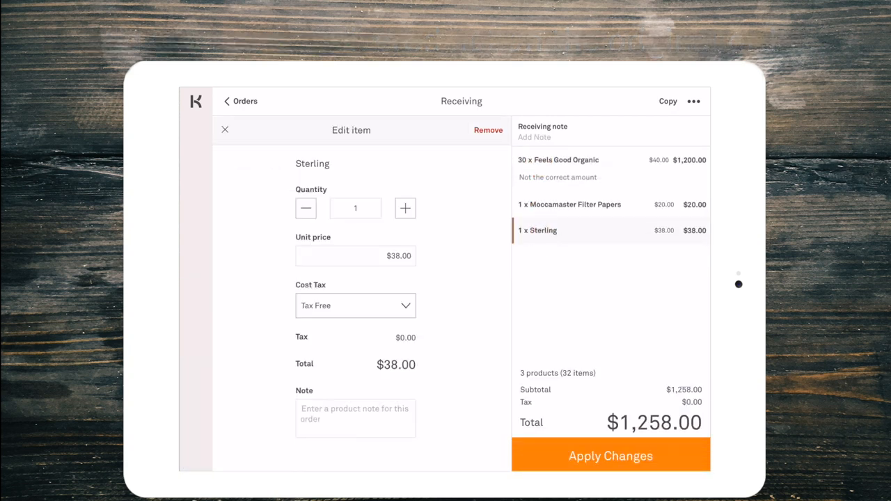
left_click(355, 208)
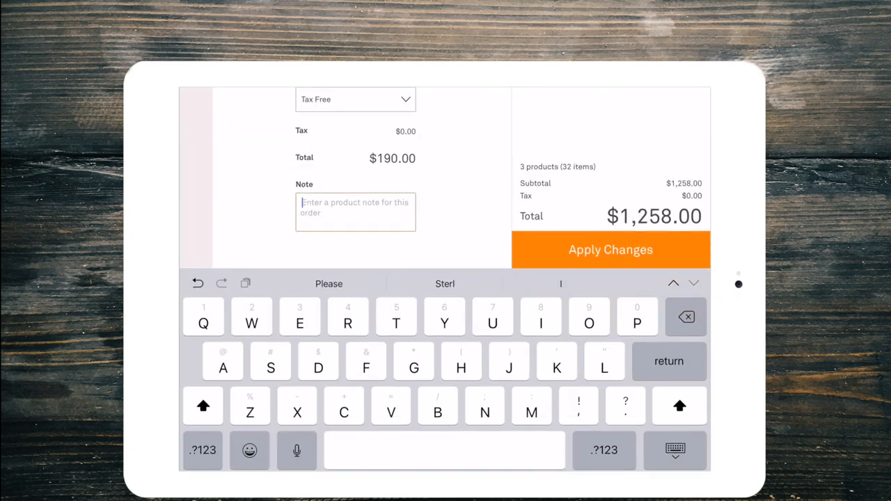
type("Replace")
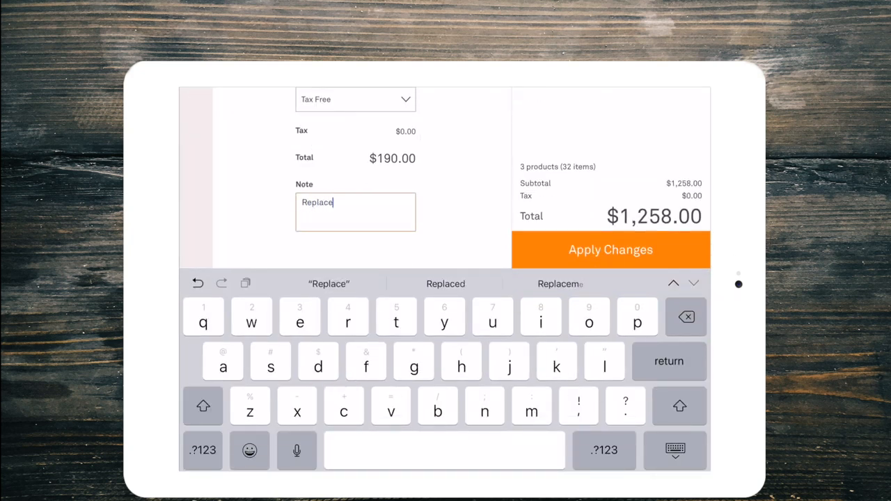
type("ment for missing")
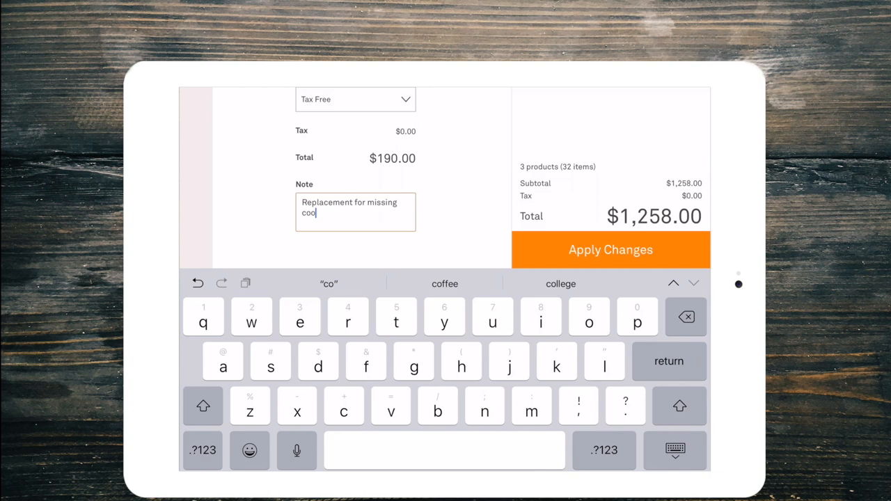
type("ffee")
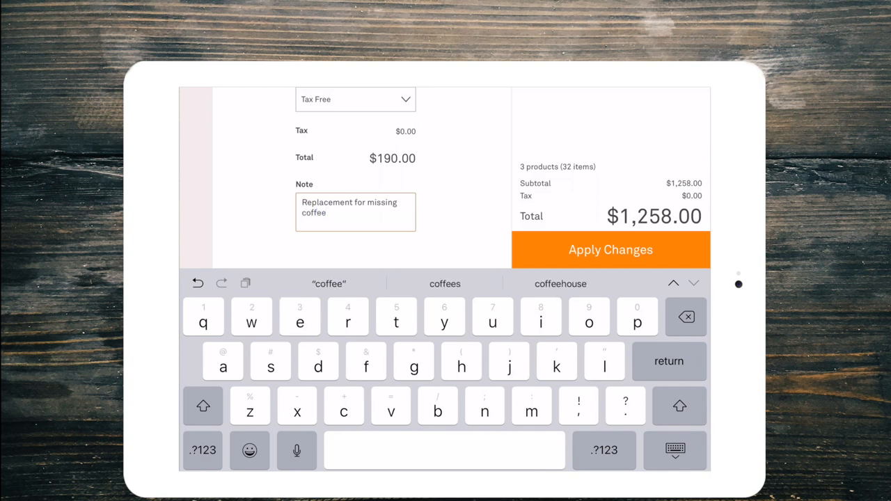
left_click(611, 250)
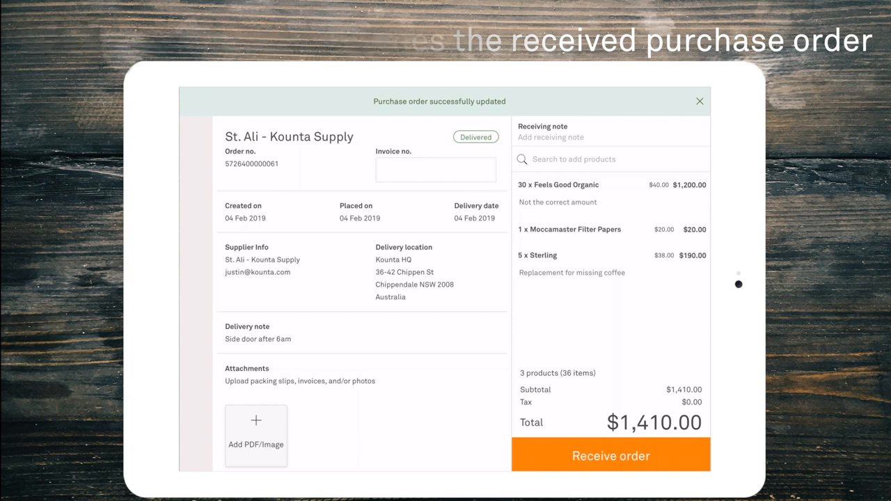
Enter invoice number 12345 on the receiving order
left_click(435, 170)
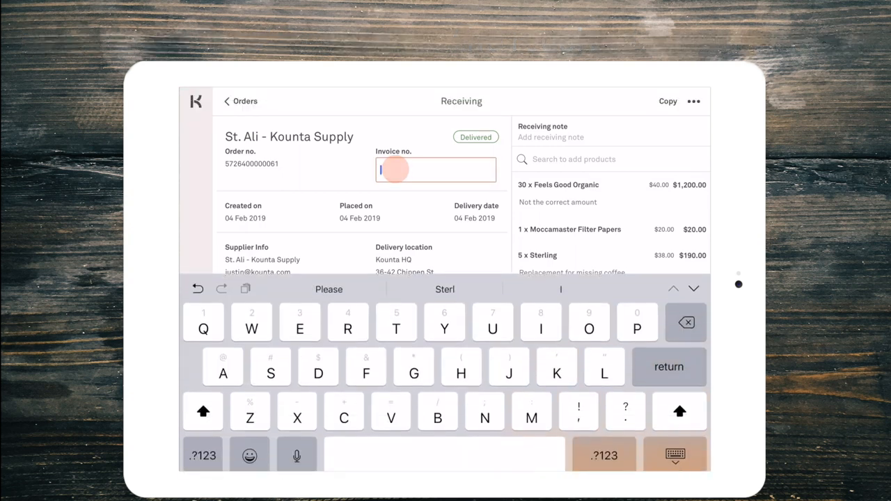
type("12345")
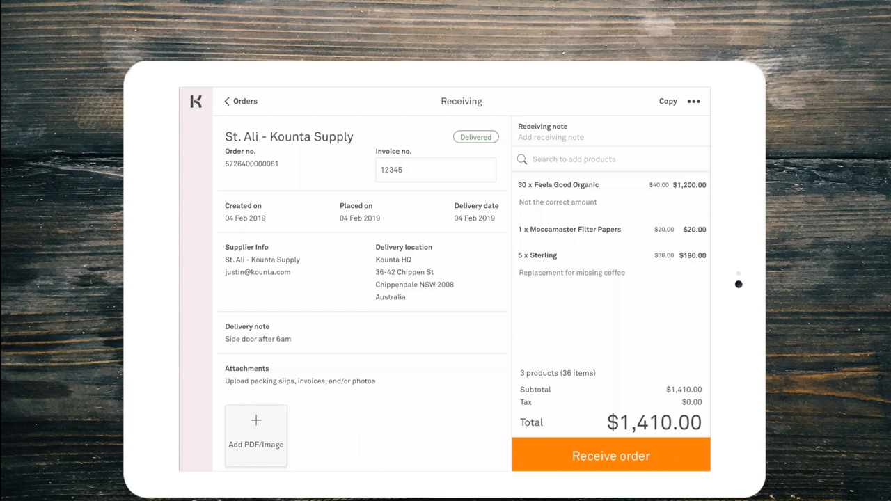
scroll("down", 3)
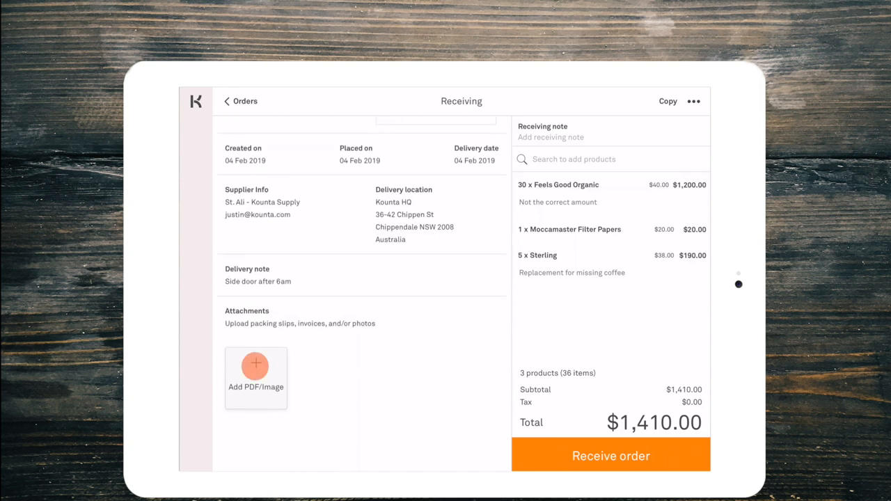
Attach a newly taken delivery photo and receive the $1,410.00 order
left_click(255, 379)
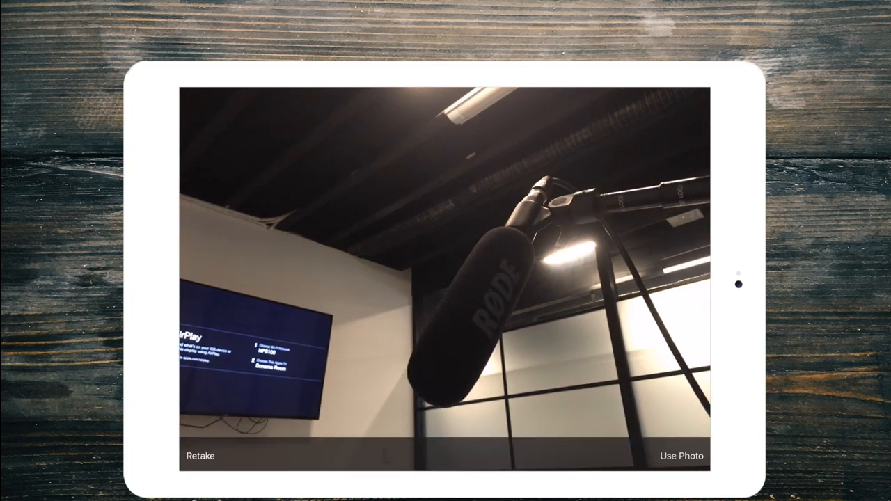
left_click(682, 456)
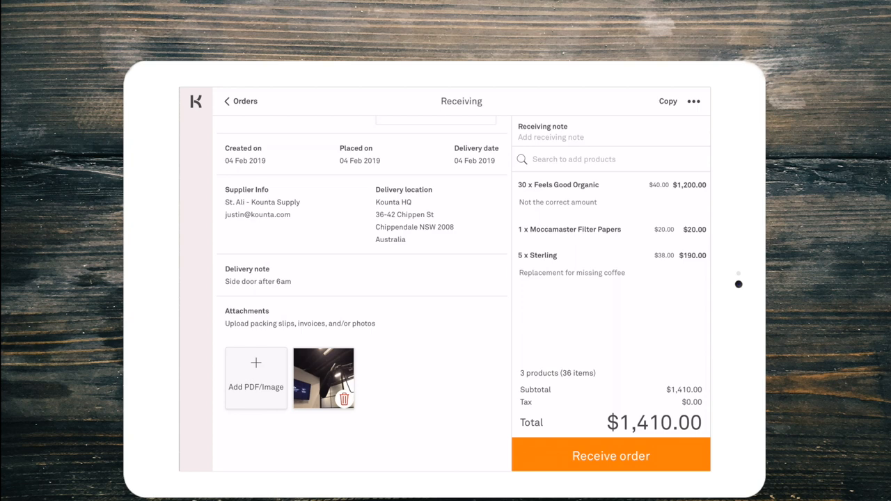
left_click(611, 456)
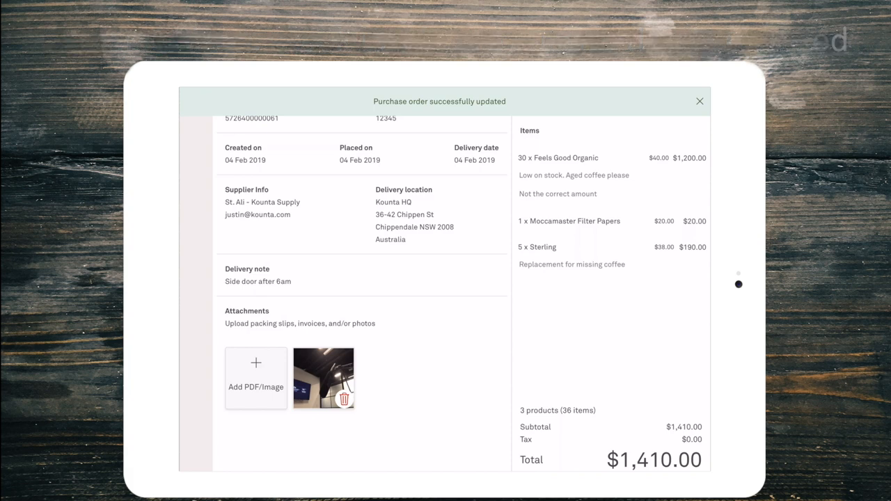
Leave the St. Ali order details and go back to the purchase orders list
left_click(700, 101)
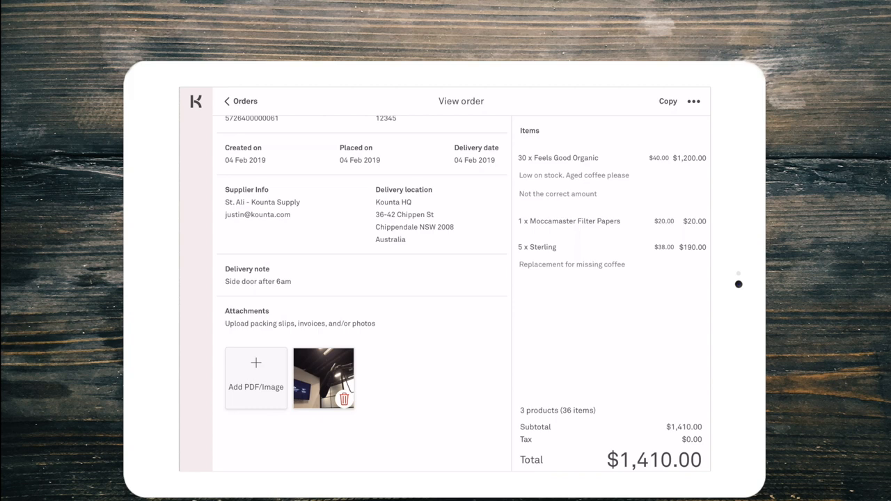
left_click(240, 101)
type("A")
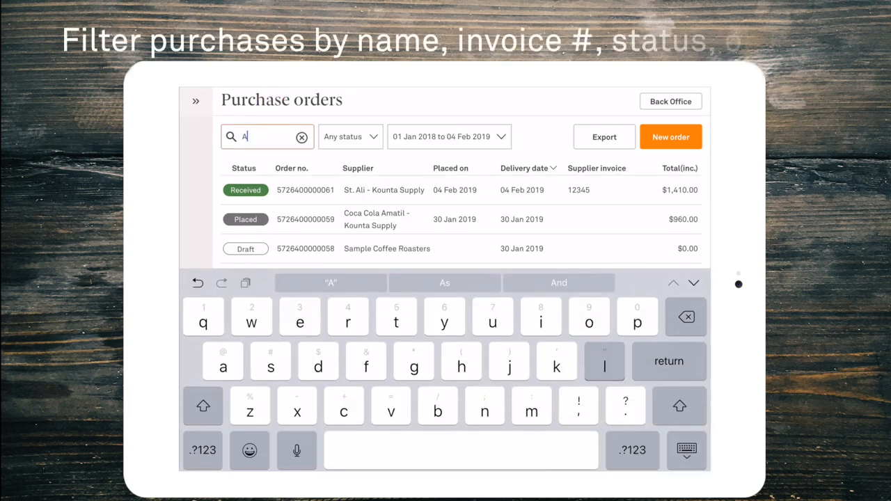
Filter purchase orders by 'Ali' with status Placed, then Received, and open Order reminders
type("li")
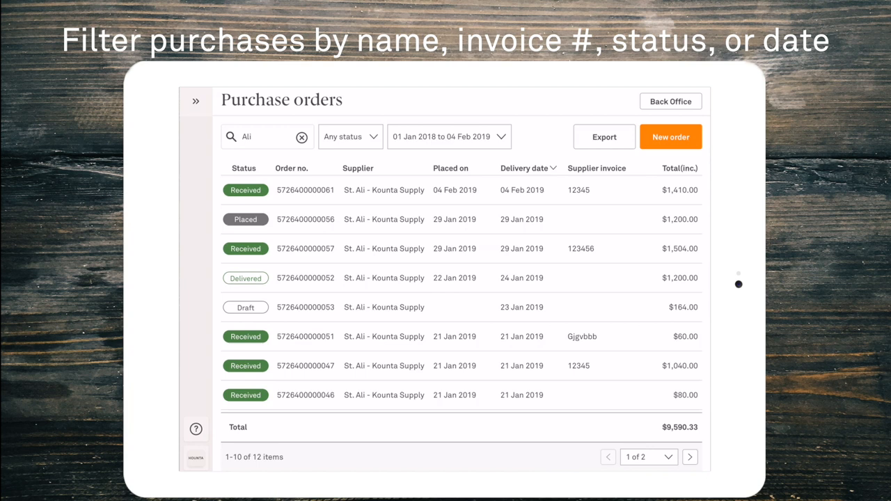
left_click(350, 137)
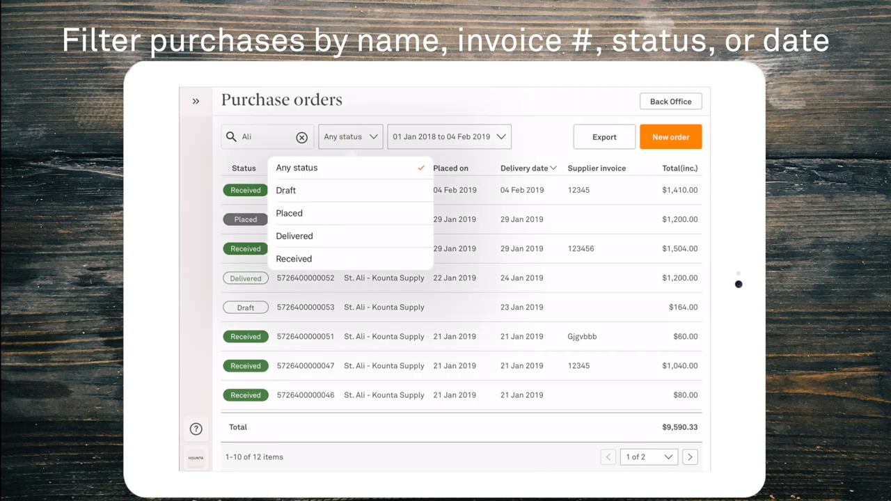
left_click(289, 214)
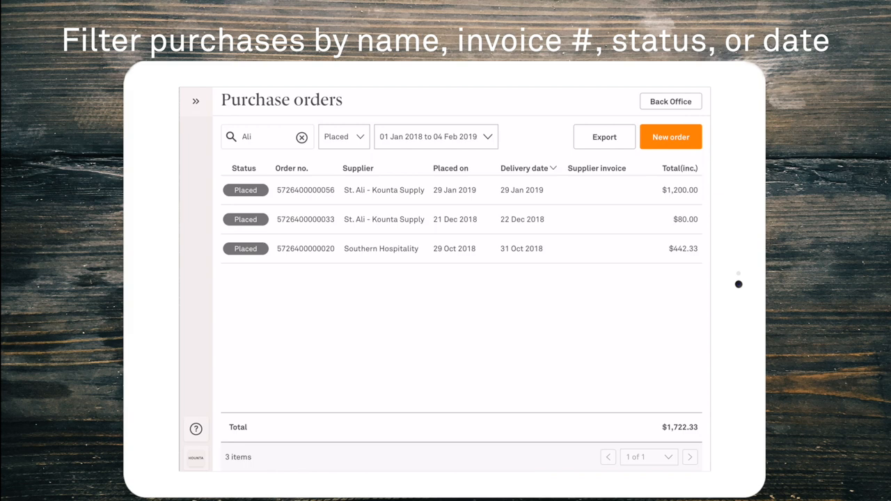
left_click(344, 136)
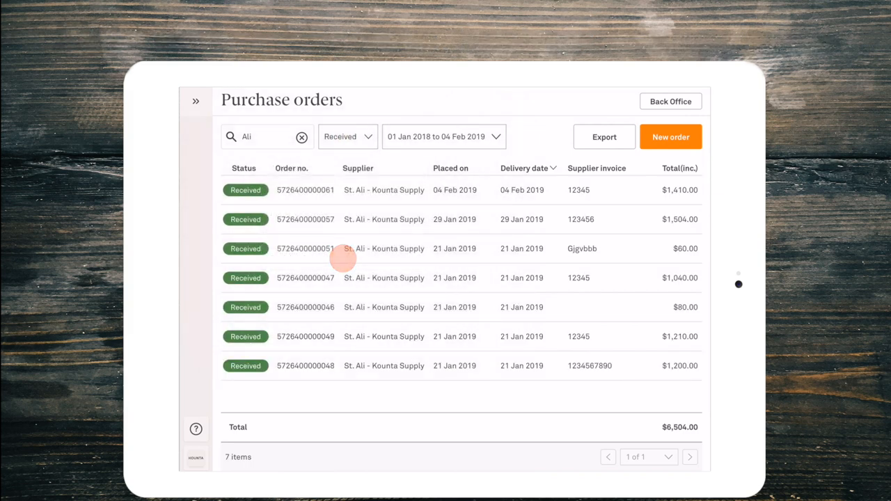
left_click(302, 137)
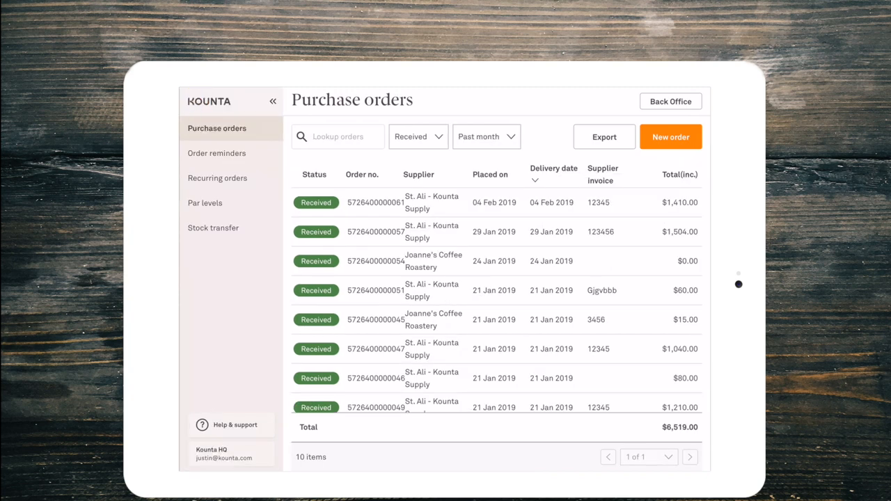
left_click(217, 153)
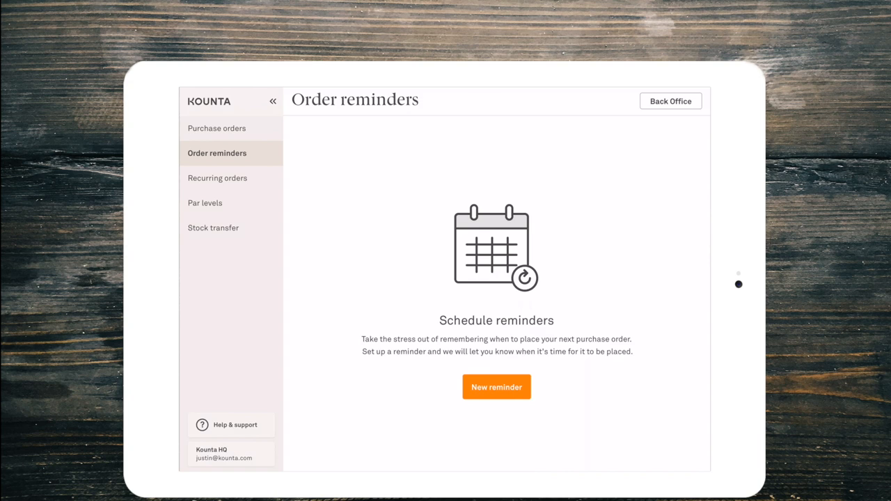
Save reminder 'Weekly coffee order' repeating on Sunday instead of Tuesday at 13:00
left_click(497, 387)
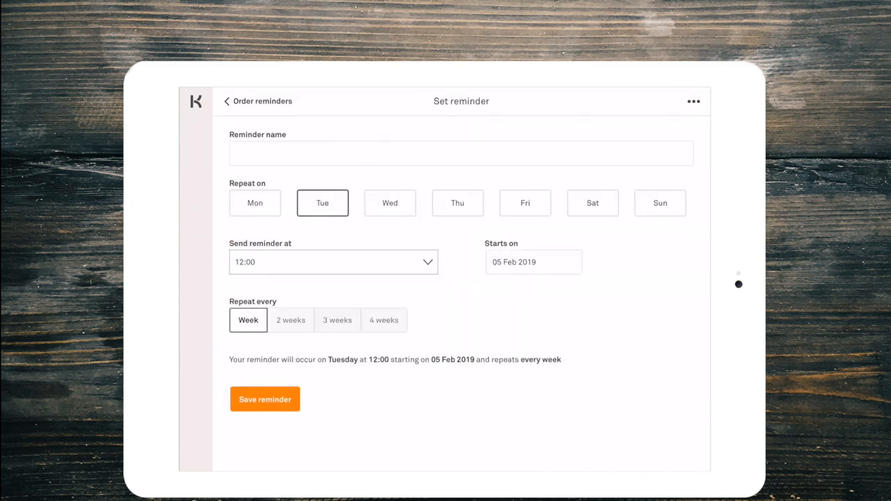
left_click(461, 152)
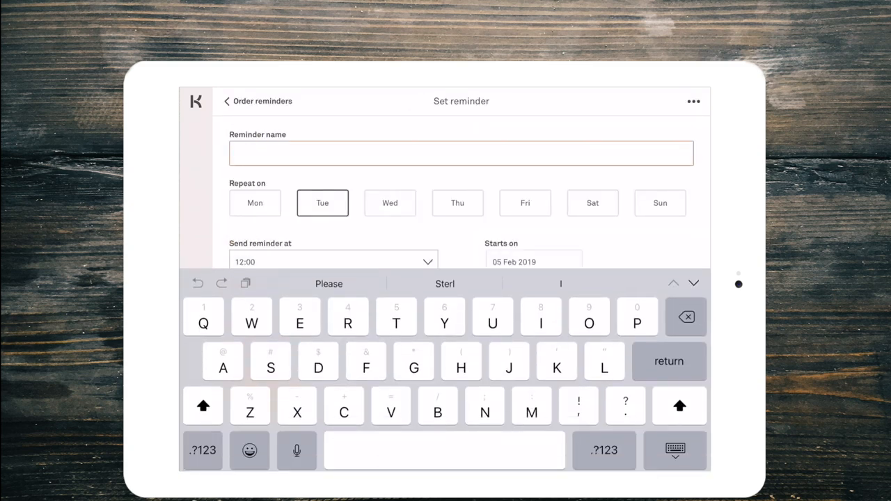
type("Weekly coffee o")
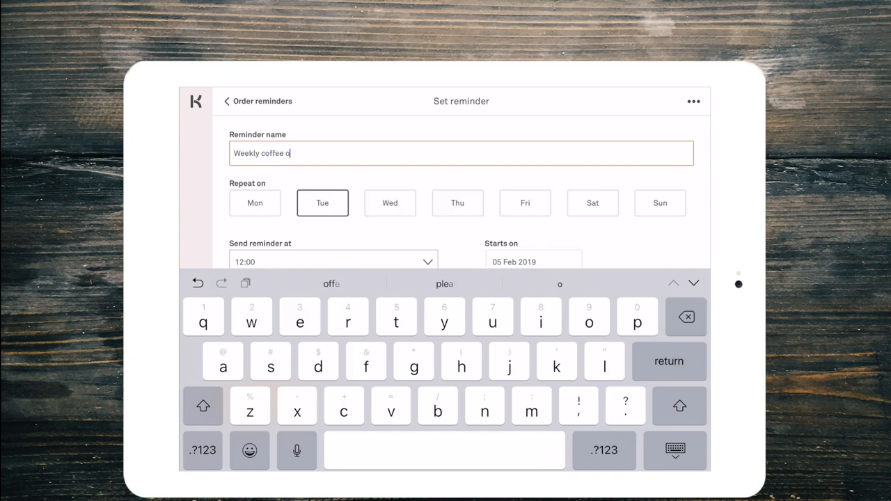
type("rder")
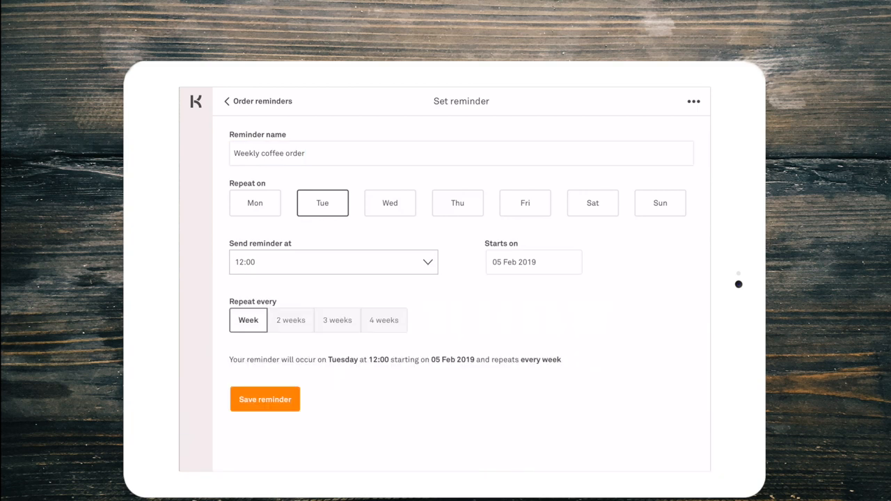
left_click(660, 203)
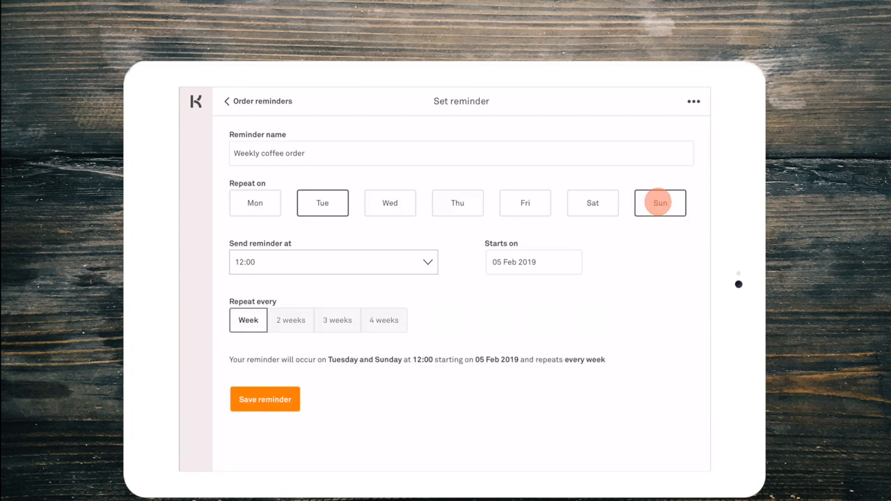
left_click(323, 202)
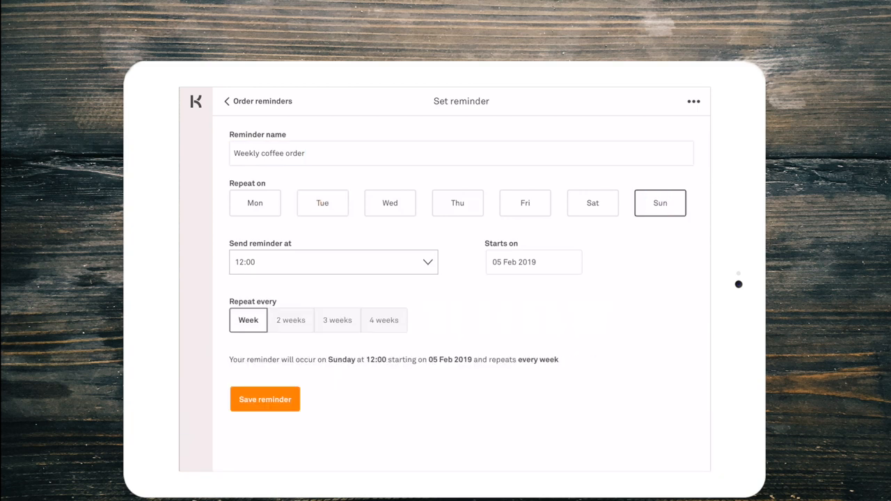
left_click(333, 262)
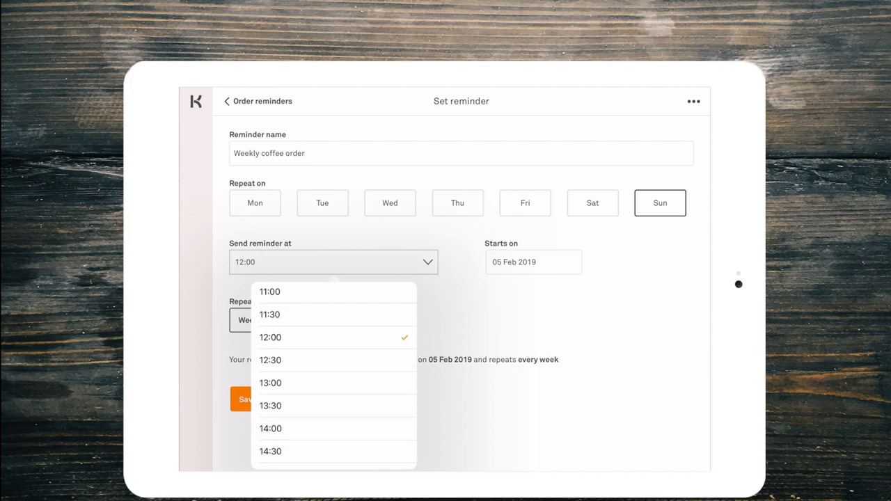
left_click(271, 383)
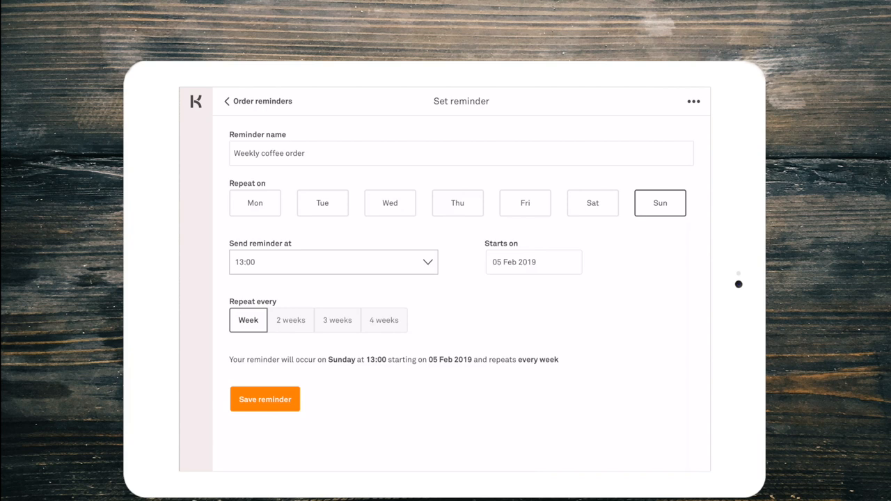
left_click(265, 399)
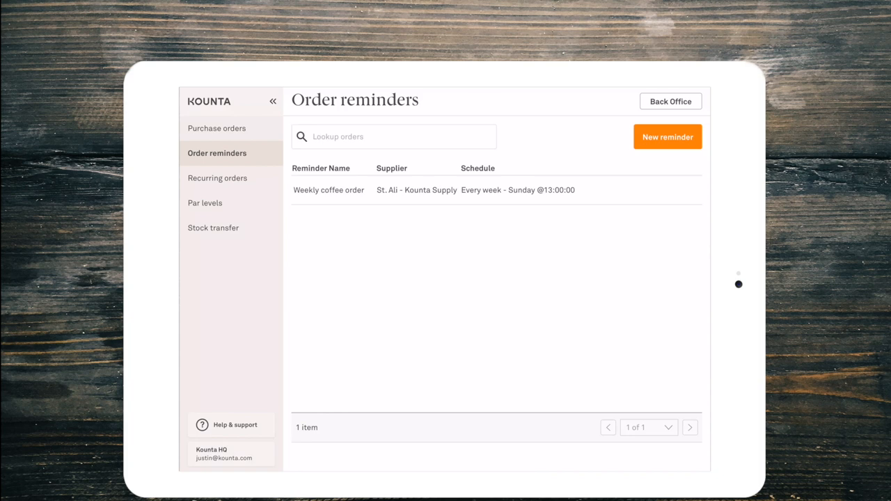
Open Recurring orders with its three scheduled orders and start a new recurring order
left_click(217, 177)
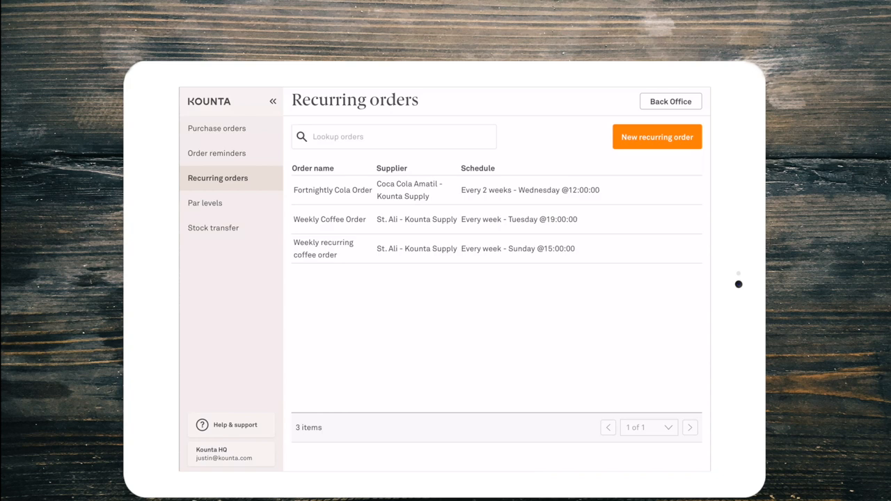
left_click(657, 137)
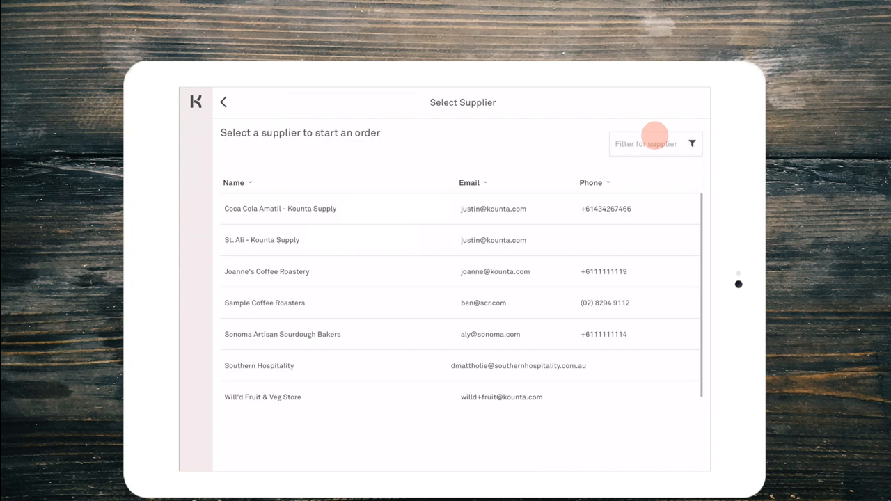
Choose St. Ali - Kounta Supply and add delivery note 'Deliver to side door after 6am'
left_click(262, 240)
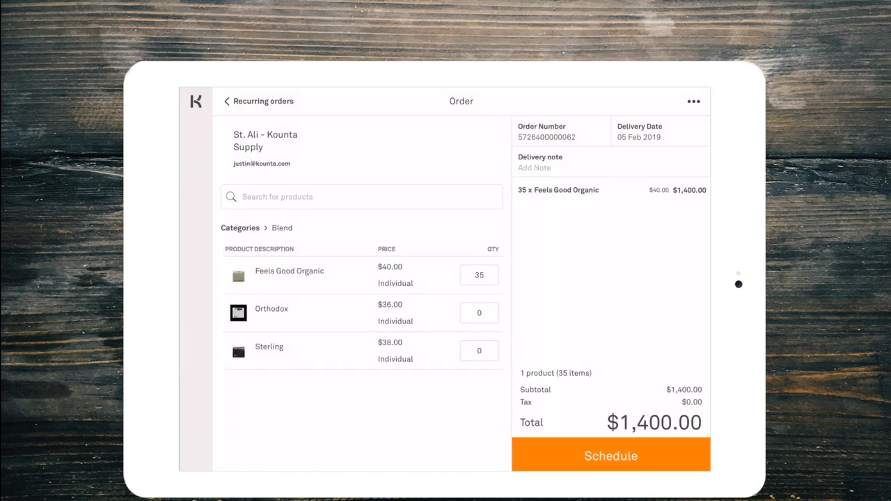
left_click(534, 167)
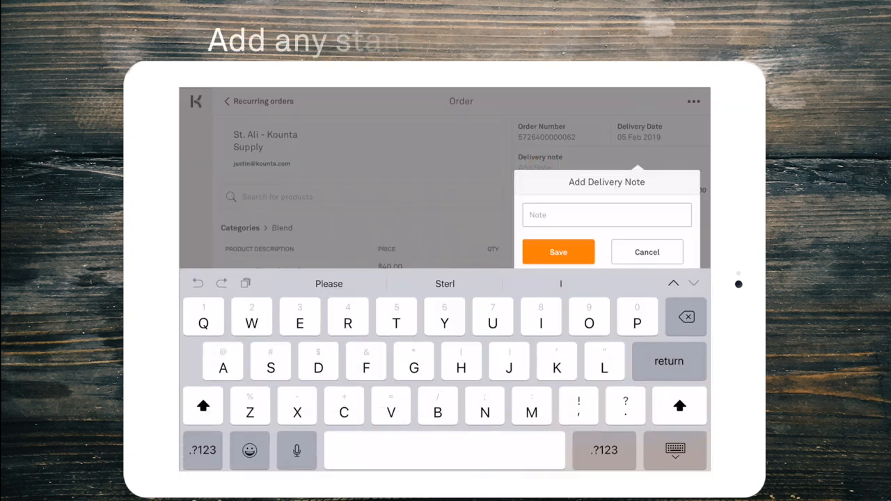
type("Deliver to")
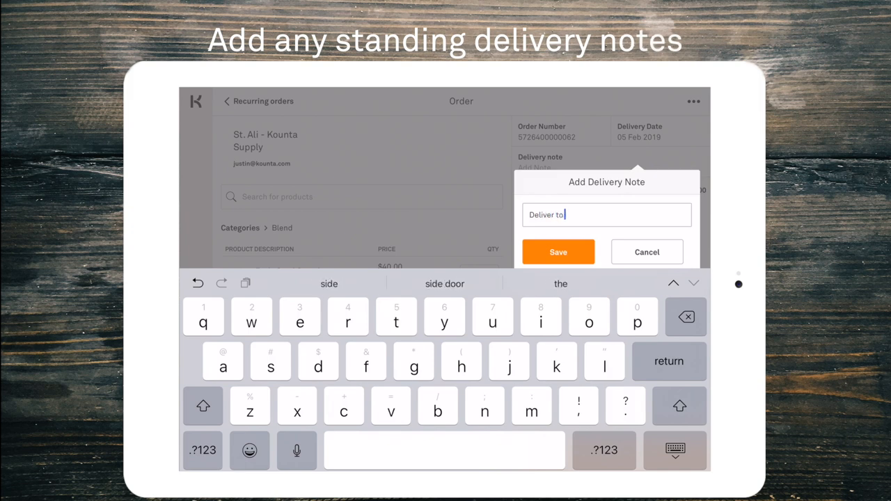
type("side door")
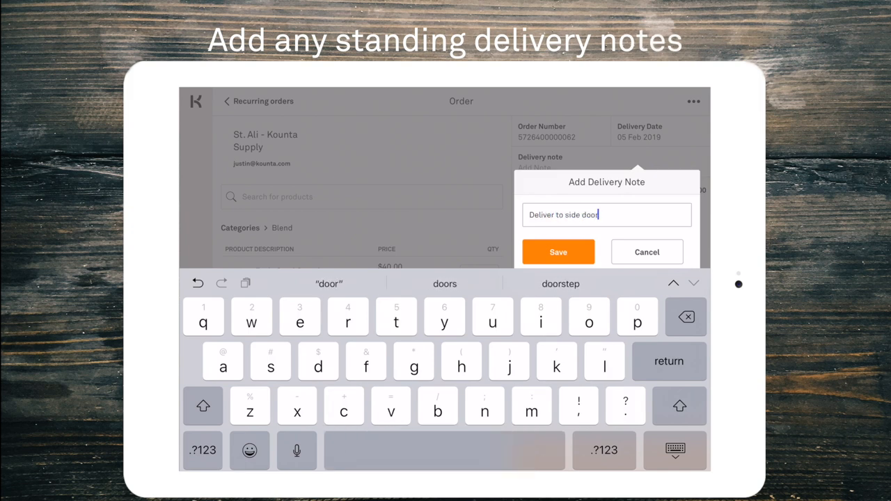
type("after 6am")
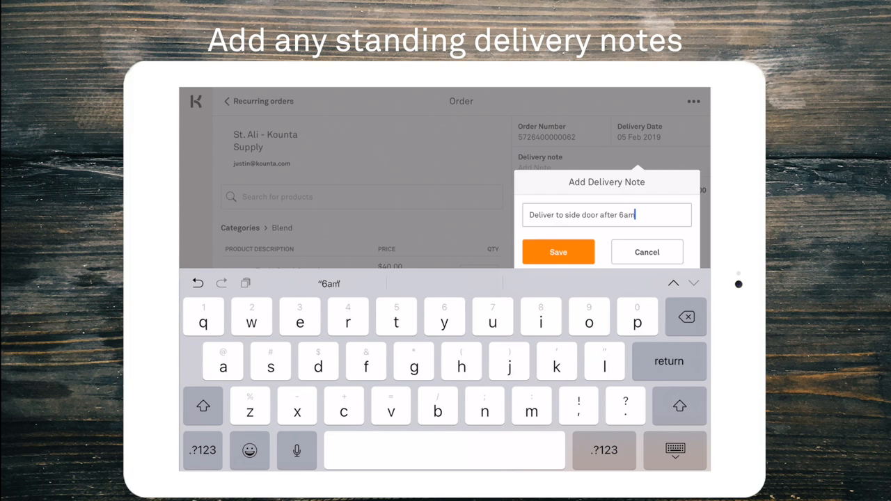
left_click(558, 252)
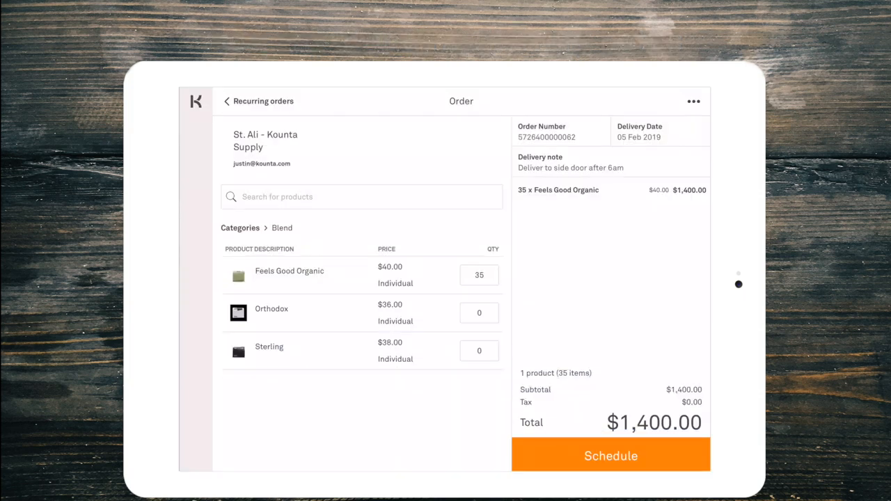
Name the order 'Weekly St. Ali order', send it Sundays at 15:00, and review it
left_click(610, 456)
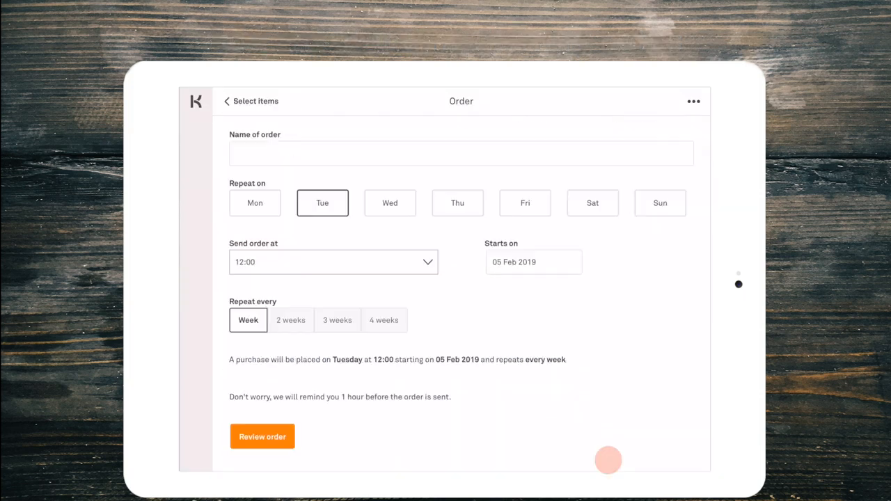
left_click(461, 153)
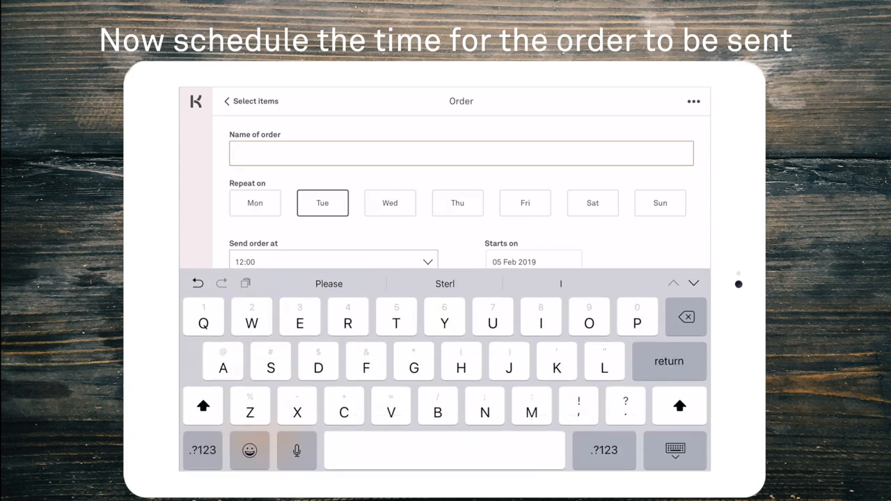
type("Weekly St. Ali order")
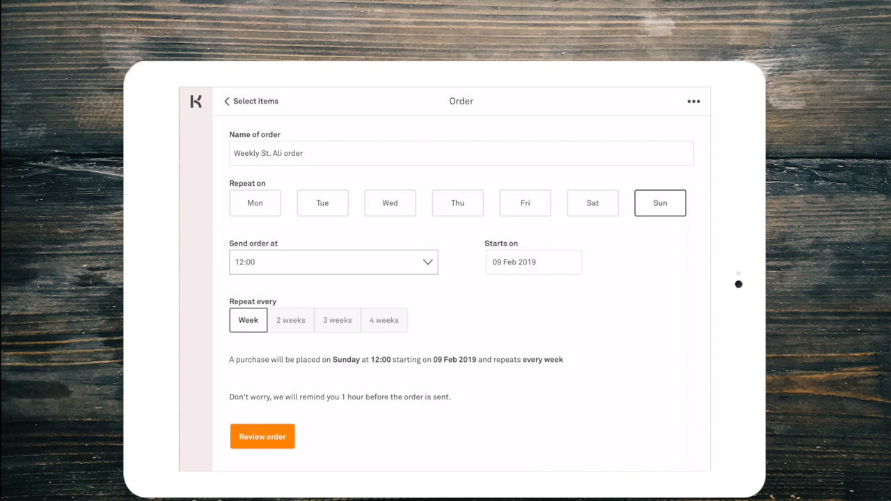
left_click(333, 261)
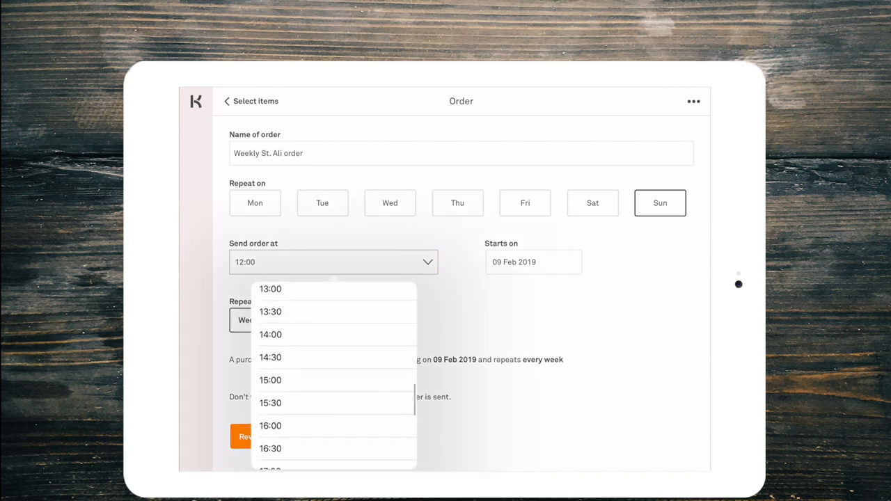
scroll("down", 3)
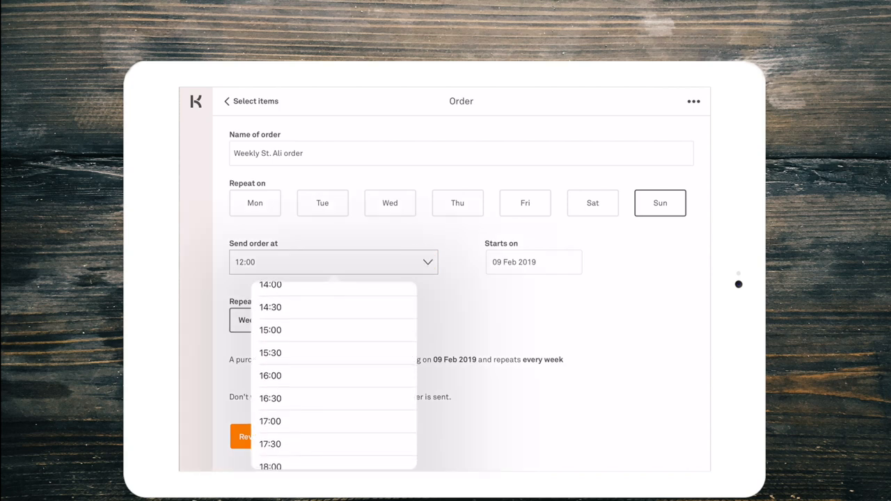
left_click(270, 330)
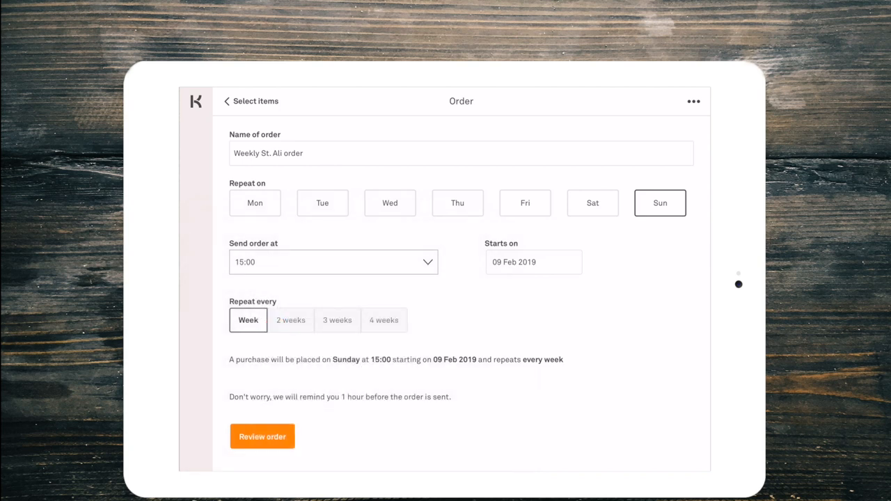
left_click(261, 437)
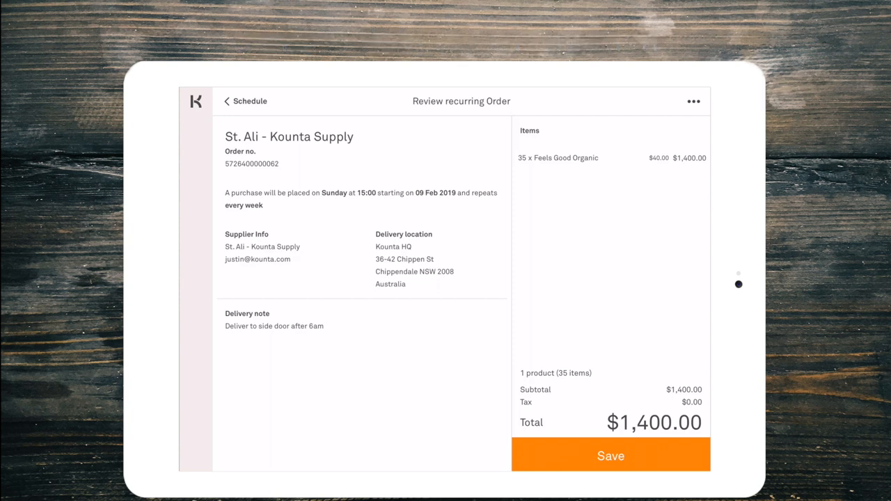
Save the Weekly St. Ali recurring order and return to the purchase orders list
left_click(611, 455)
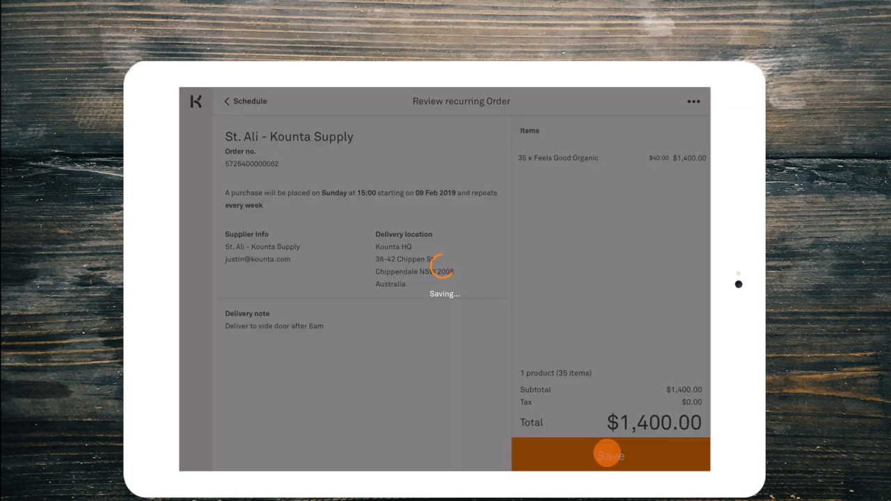
left_click(610, 455)
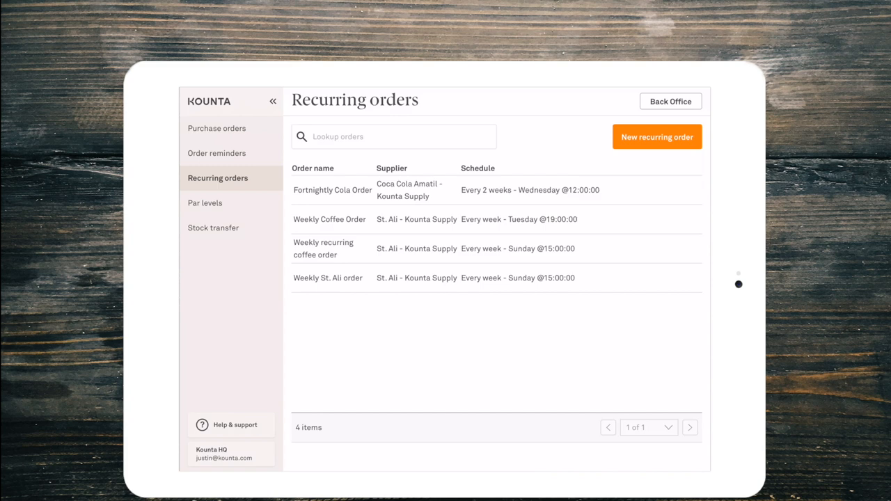
left_click(217, 128)
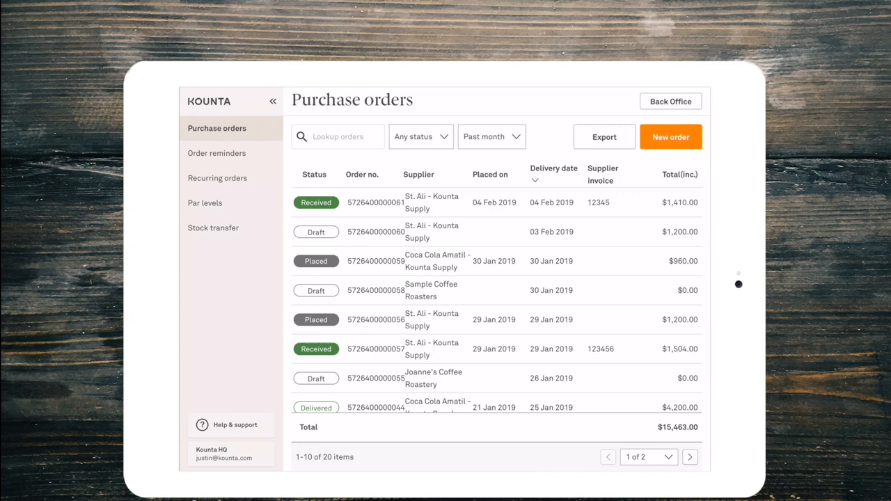
Open Par levels, listing 391 products with par levels at 0.00
left_click(205, 203)
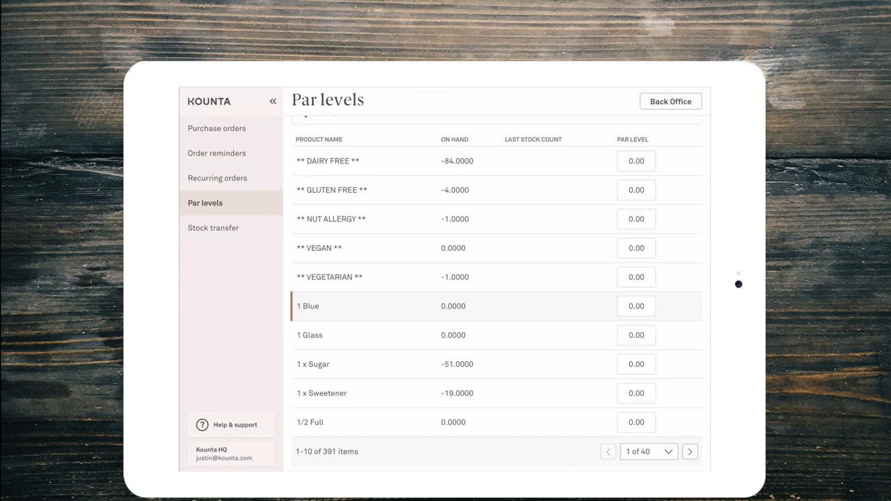
On product page 3, set 2013 Jed Malbec's par level to 2, then reopen purchase orders
left_click(690, 452)
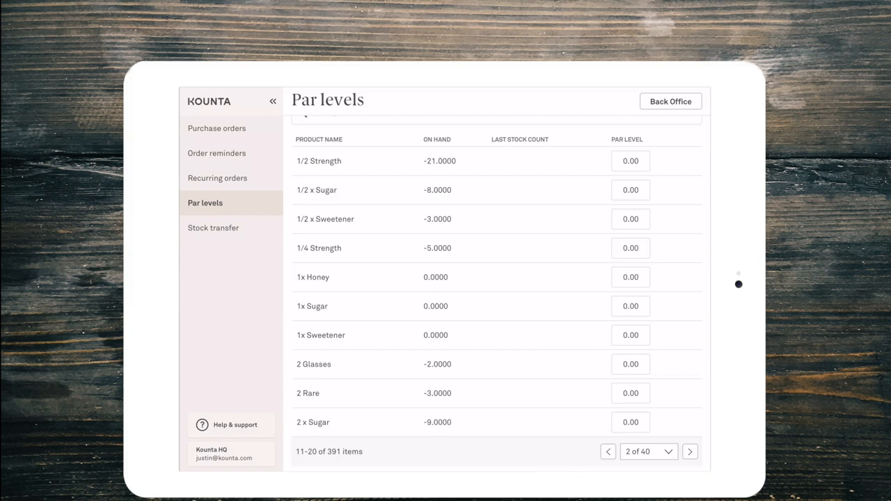
left_click(691, 452)
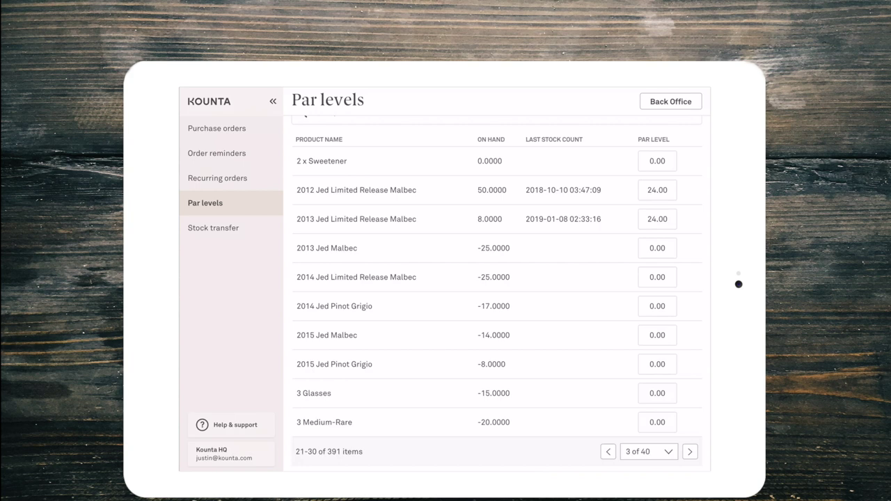
left_click(656, 248)
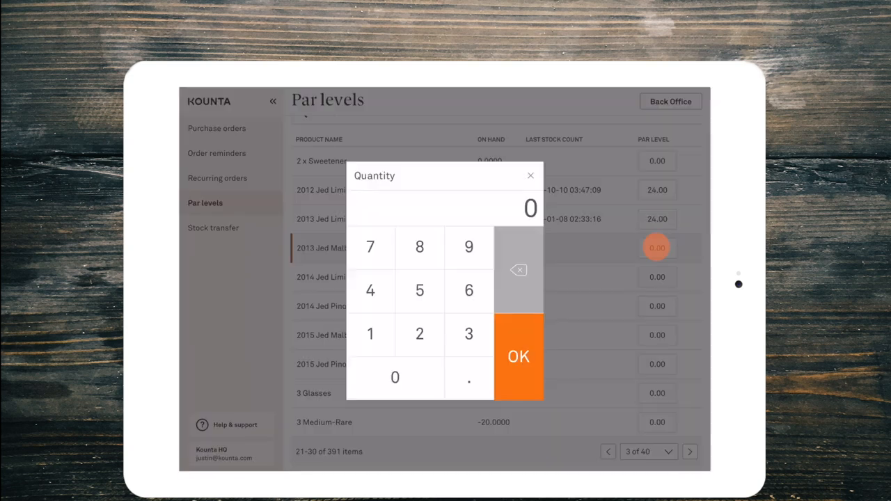
left_click(419, 335)
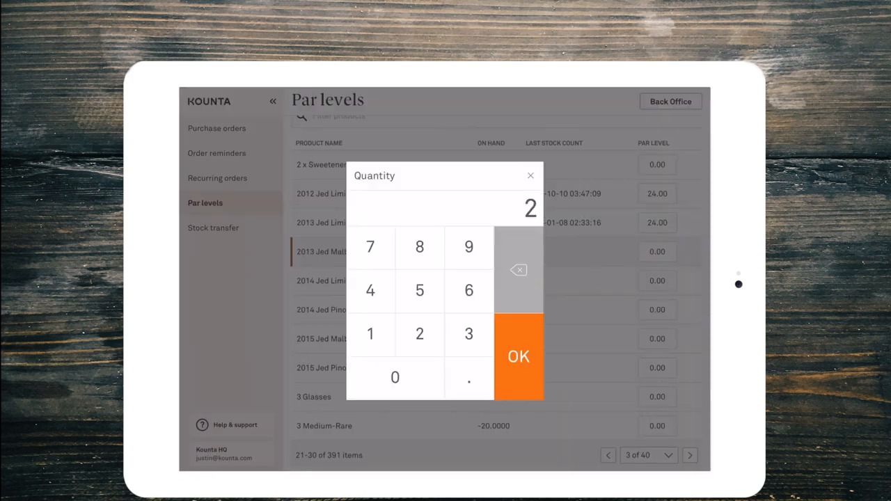
left_click(518, 357)
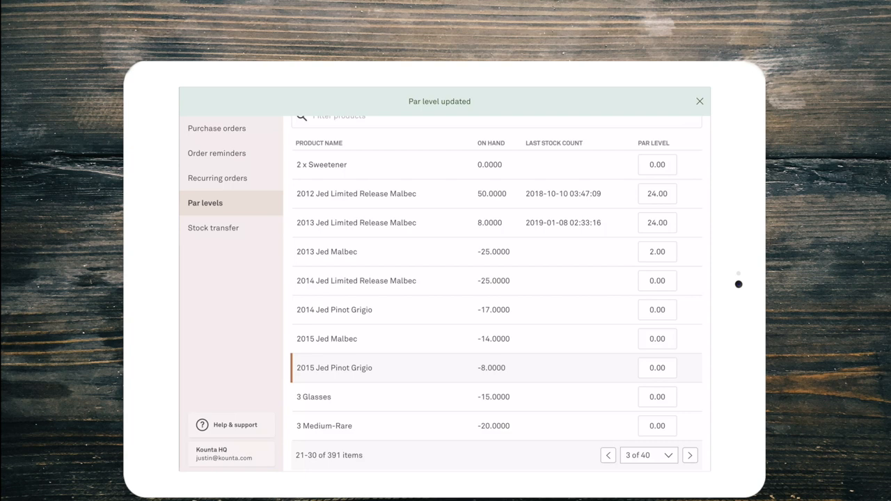
left_click(216, 128)
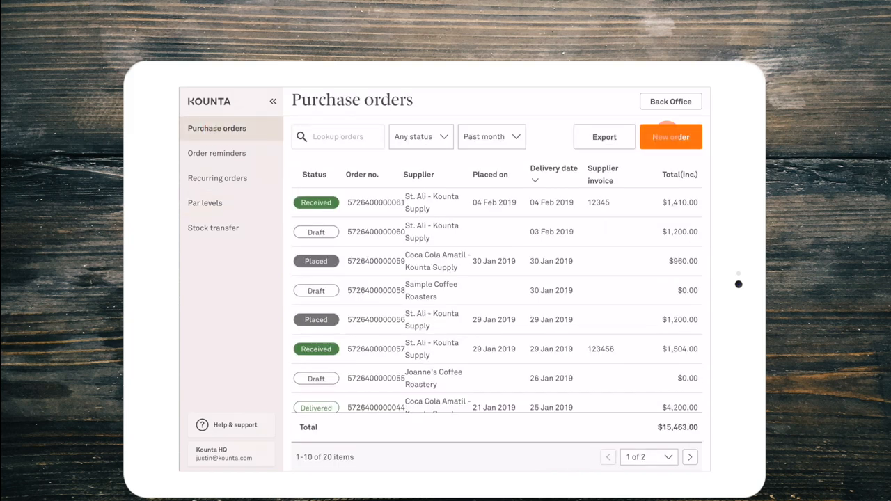
Start a Sample Coffee Roasters order, search '20', and give the first 2013 product quantity 1
left_click(671, 136)
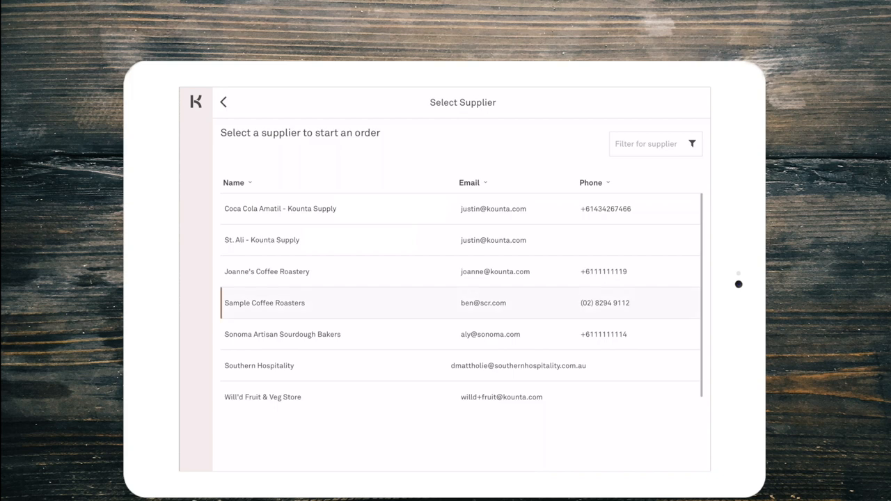
left_click(264, 303)
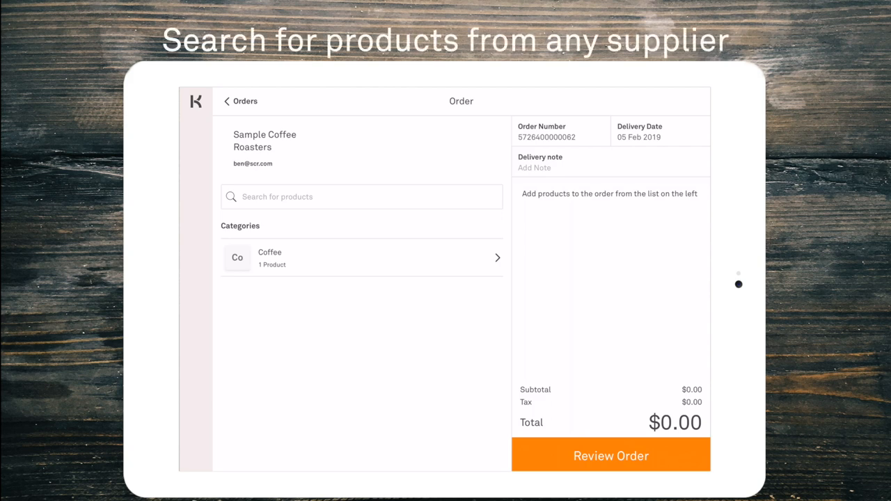
left_click(361, 196)
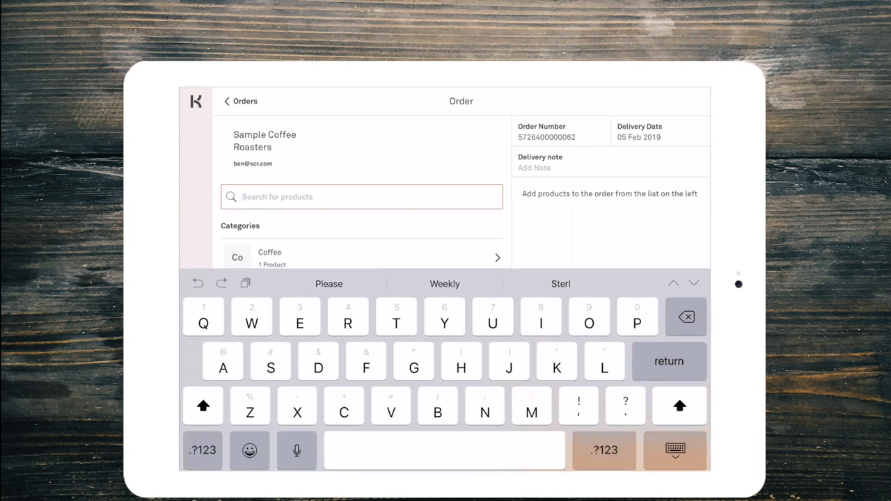
type("2013")
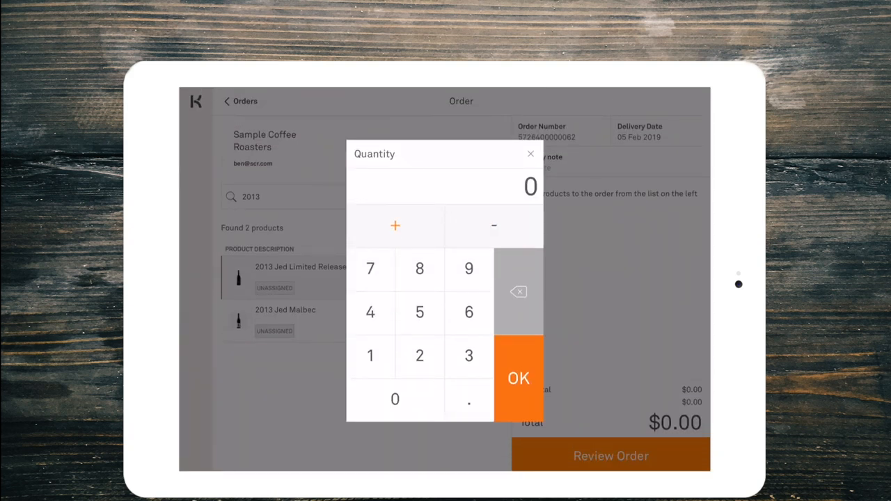
left_click(371, 357)
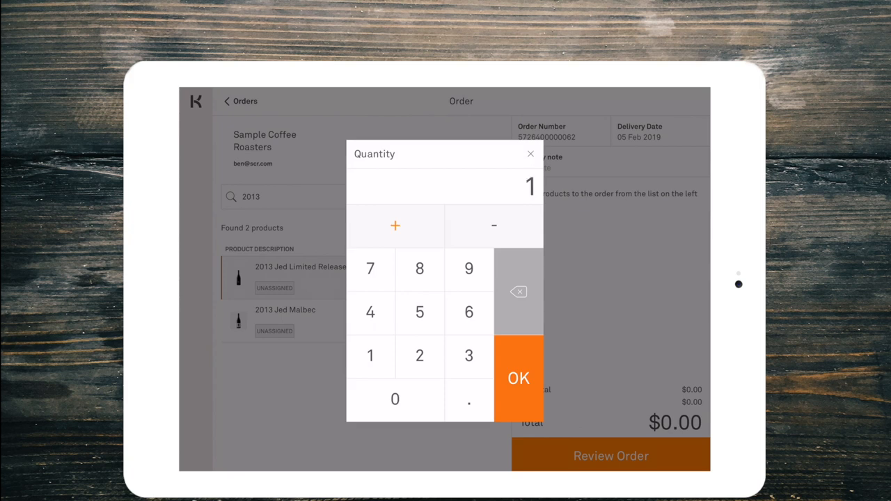
left_click(519, 376)
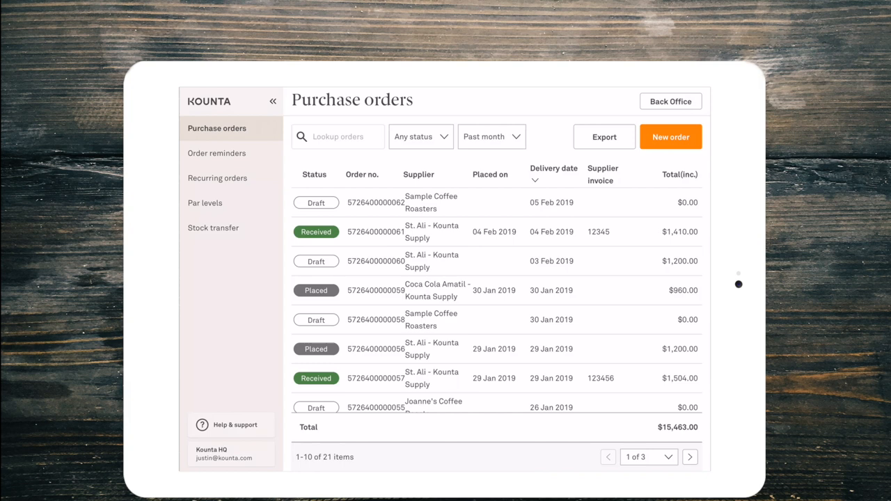
Open the site switcher to show sites like Kounta Cafe and Bodega 1904
left_click(213, 228)
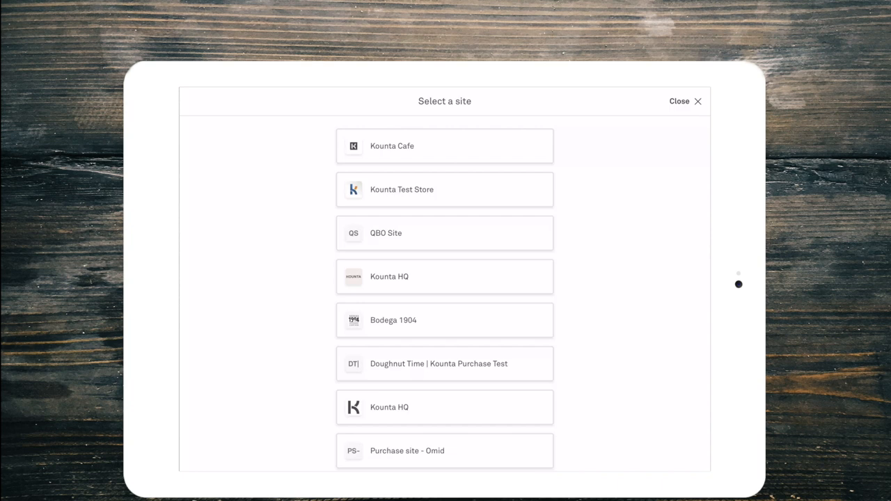
Choose the second Kounta HQ entry to return to its purchase orders list
left_click(384, 409)
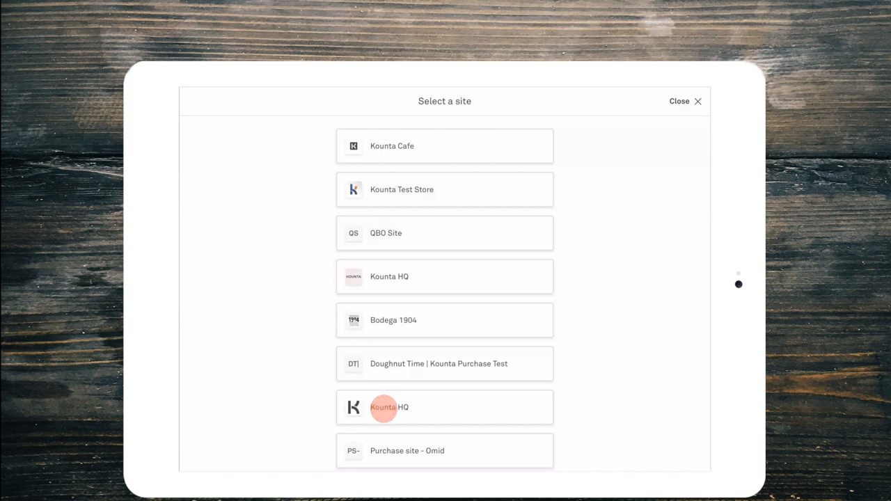
left_click(396, 407)
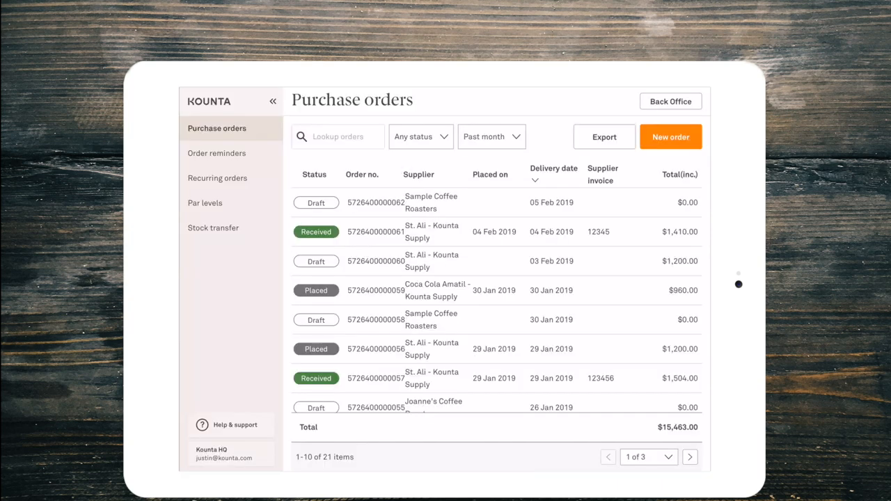